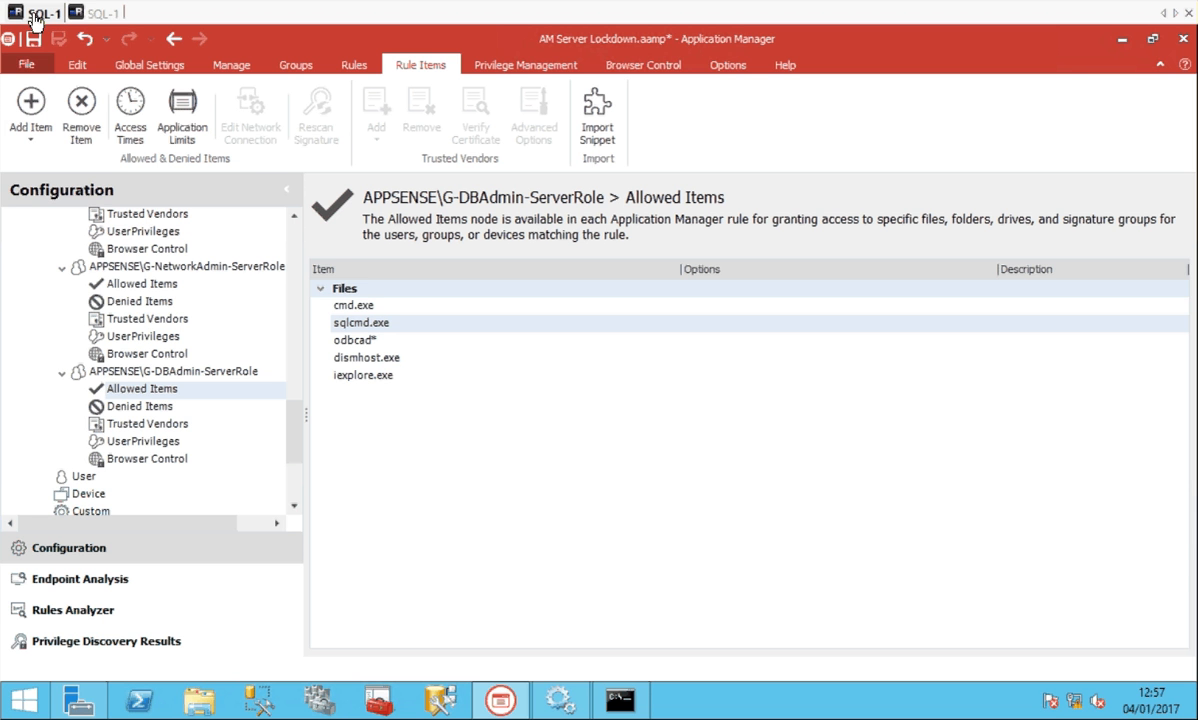
pyautogui.moveTo(32, 38)
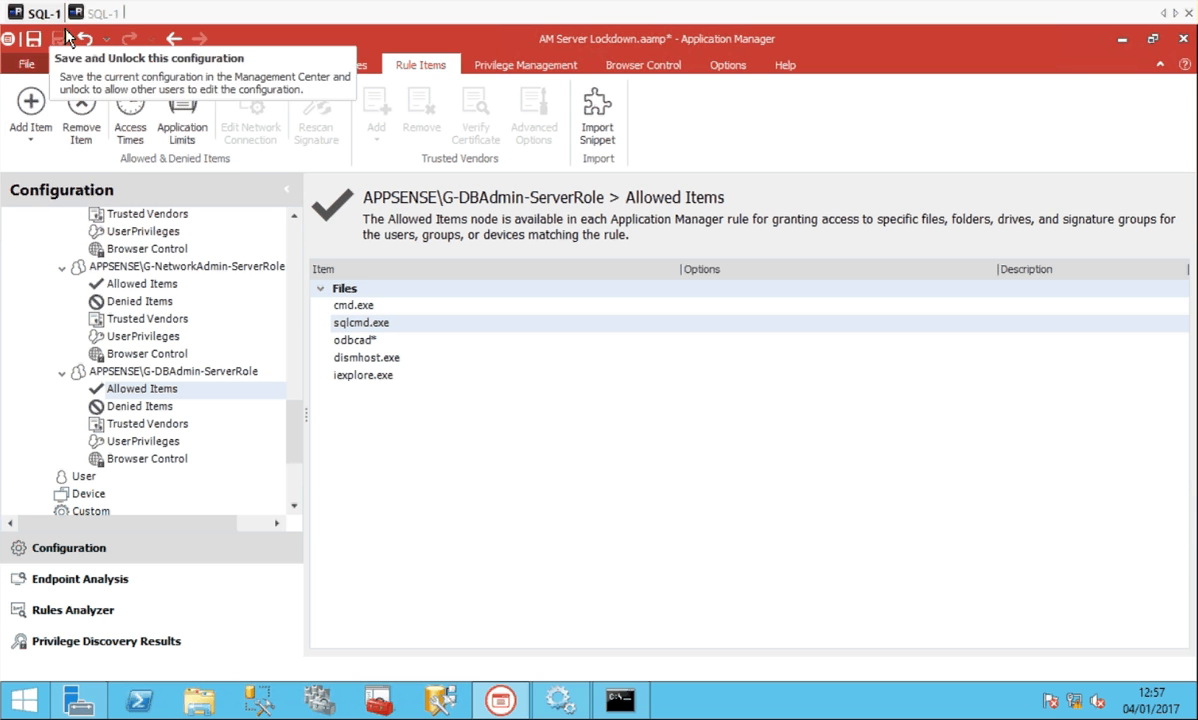
pyautogui.moveTo(82, 40)
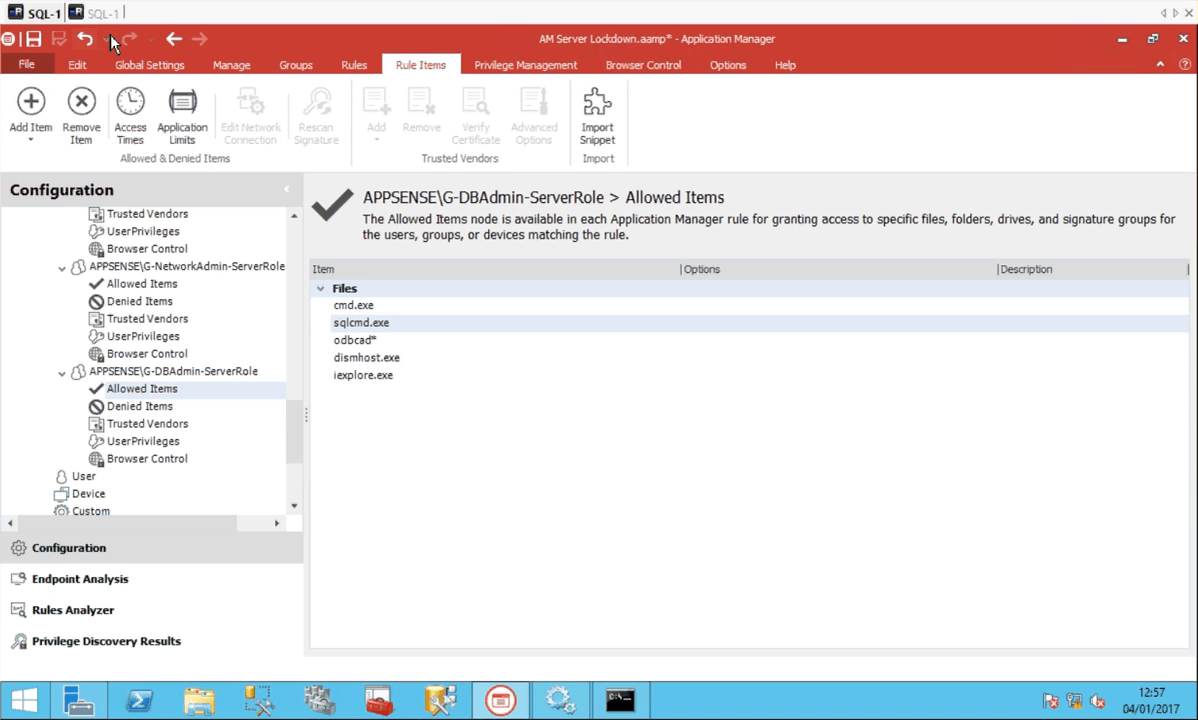
pyautogui.moveTo(84, 38)
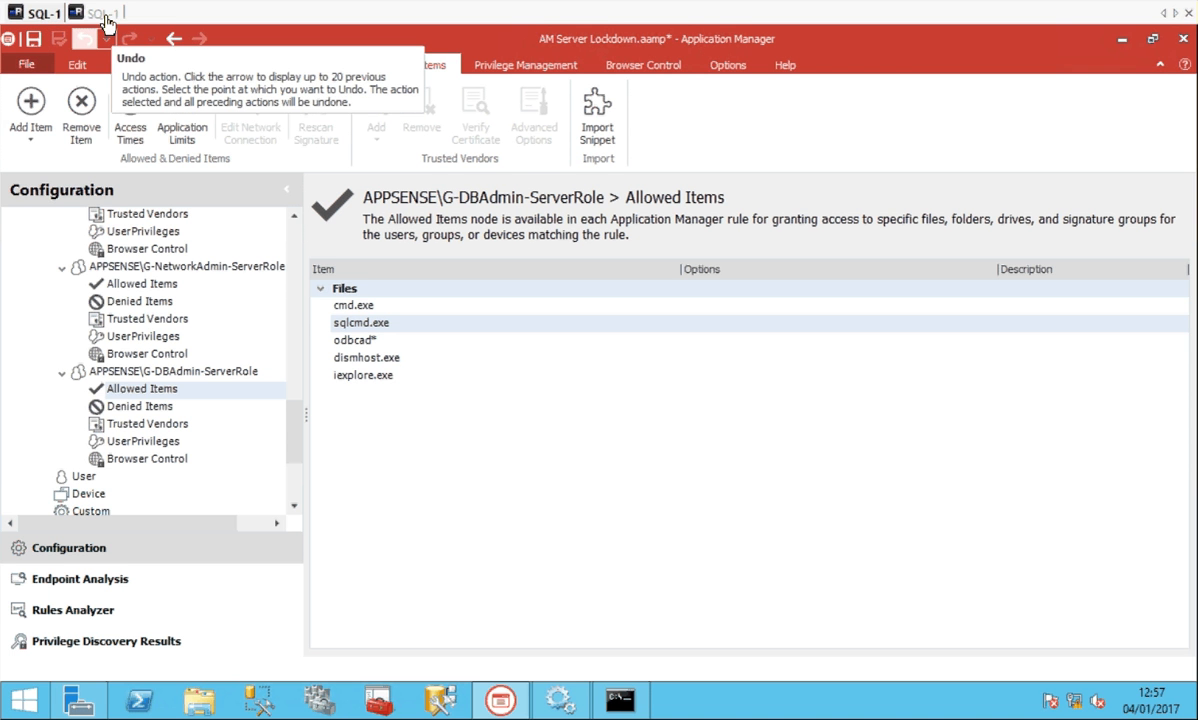
# Switch from the DBAdmin allowed items over to the SQL-1 server session.
pyautogui.click(96, 12)
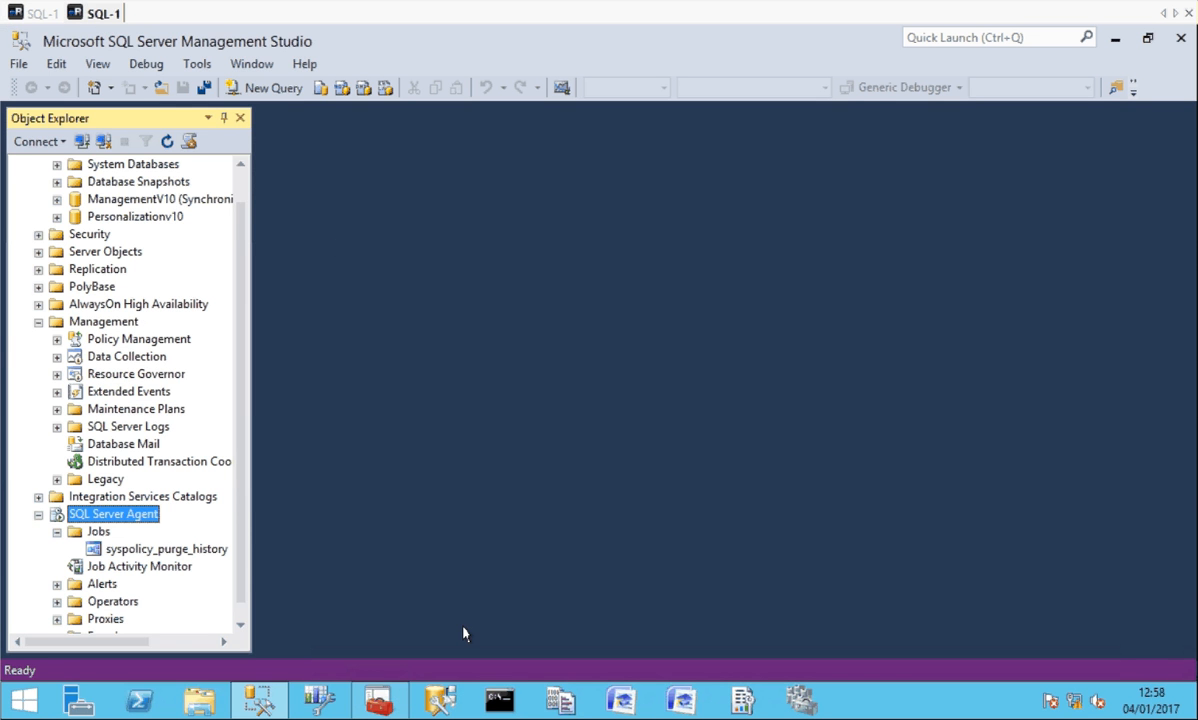
# Run gpresult /r in Command Prompt to list the user's groups including G-DBAdmin-ServerRole.
pyautogui.click(500, 700)
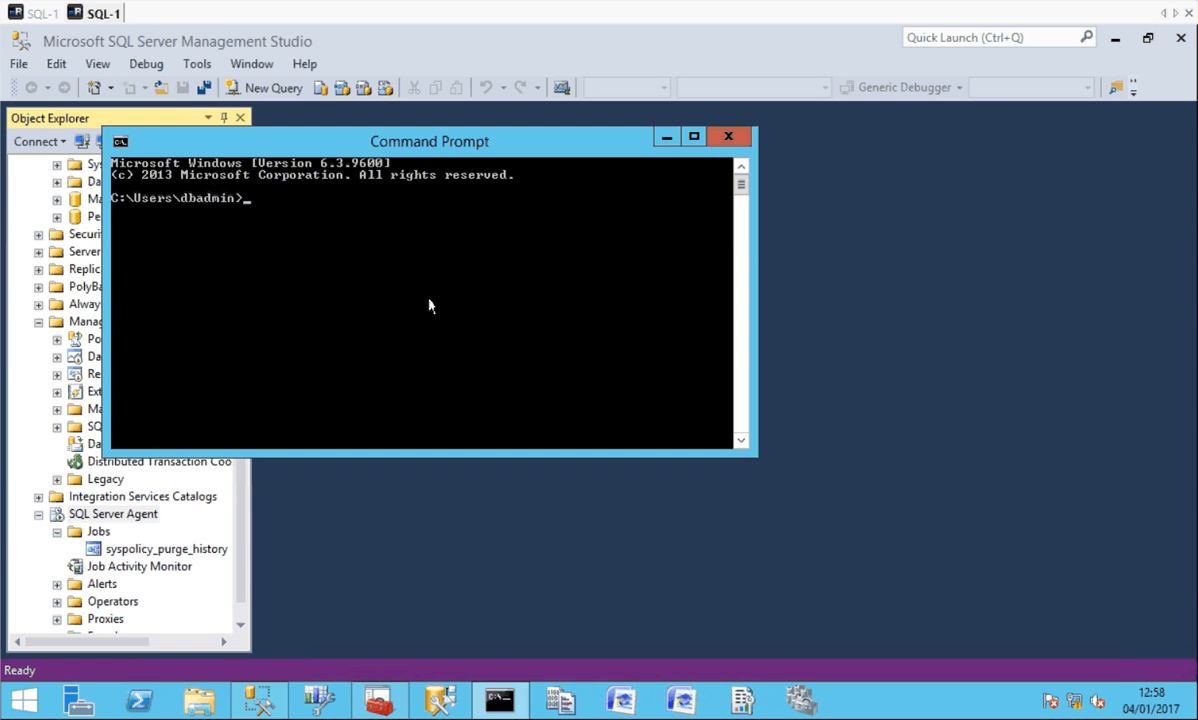
pyautogui.write('gpresult /r')
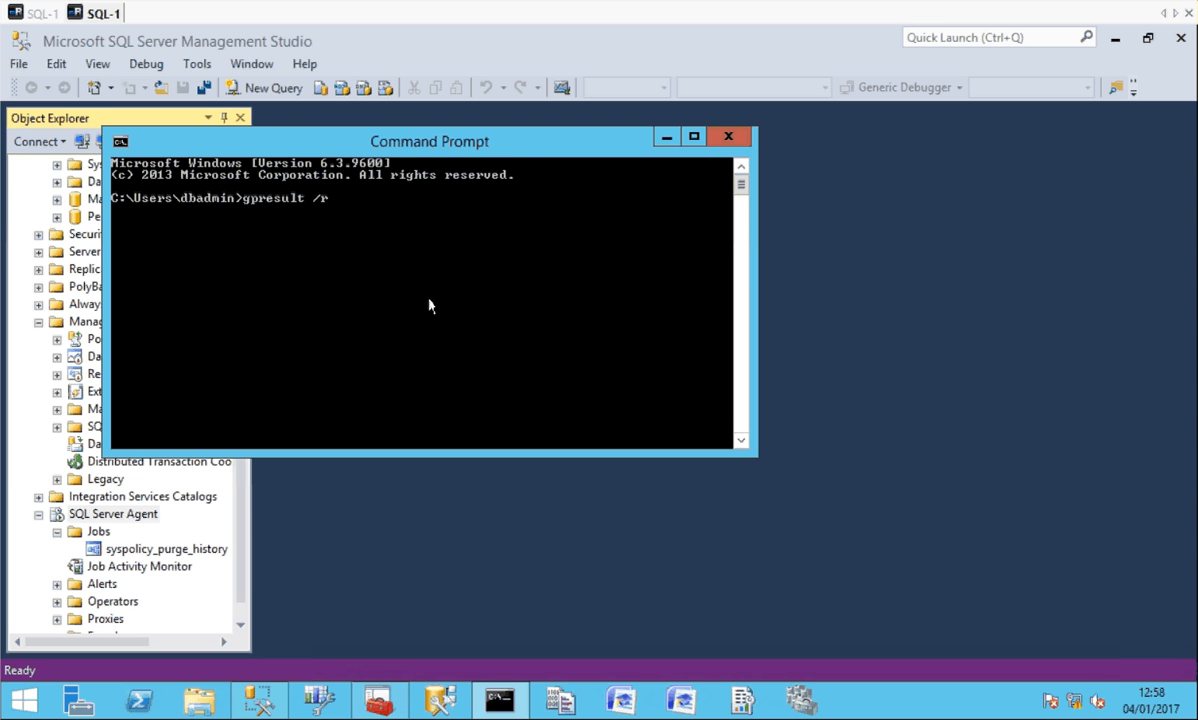
pyautogui.press('enter')
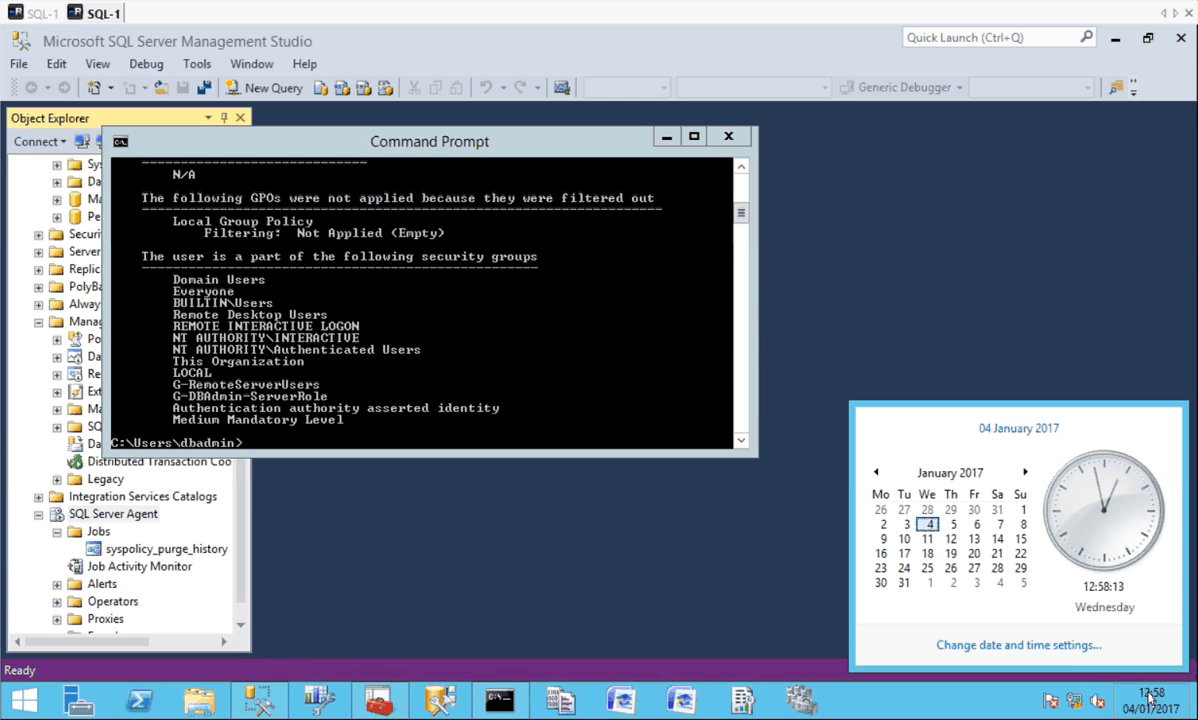
# Attempt to change the system date and time and decline the administrator credentials prompt.
pyautogui.click(1018, 644)
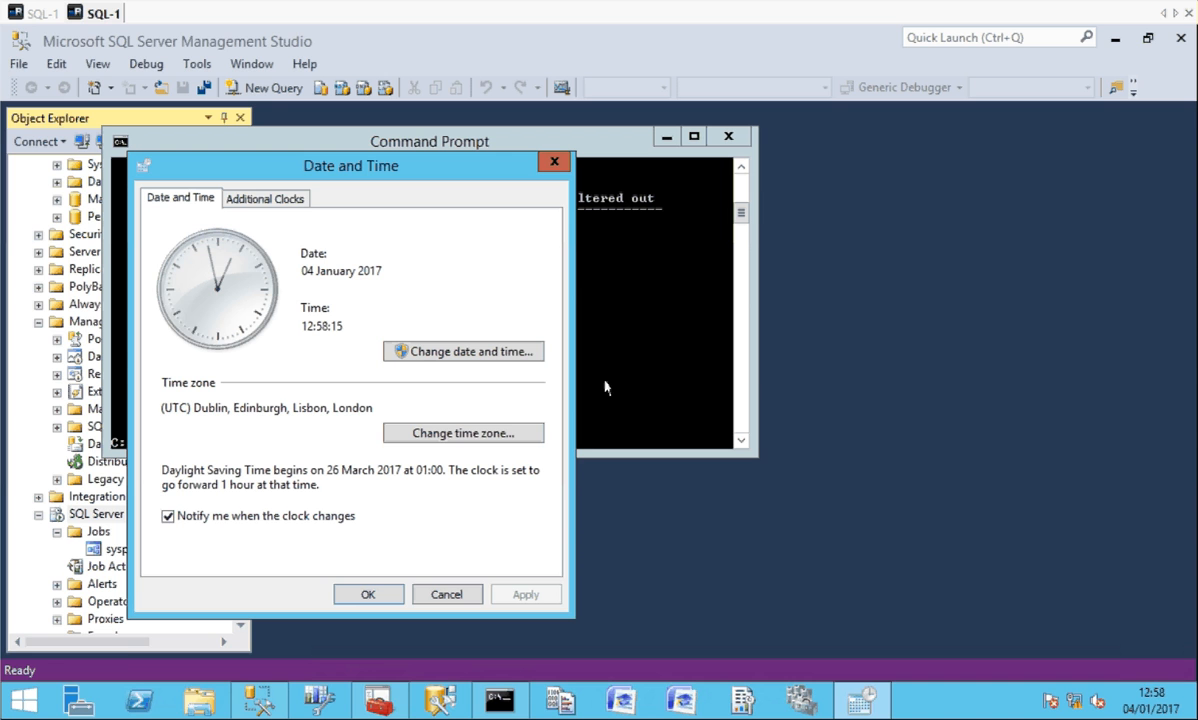
pyautogui.click(464, 352)
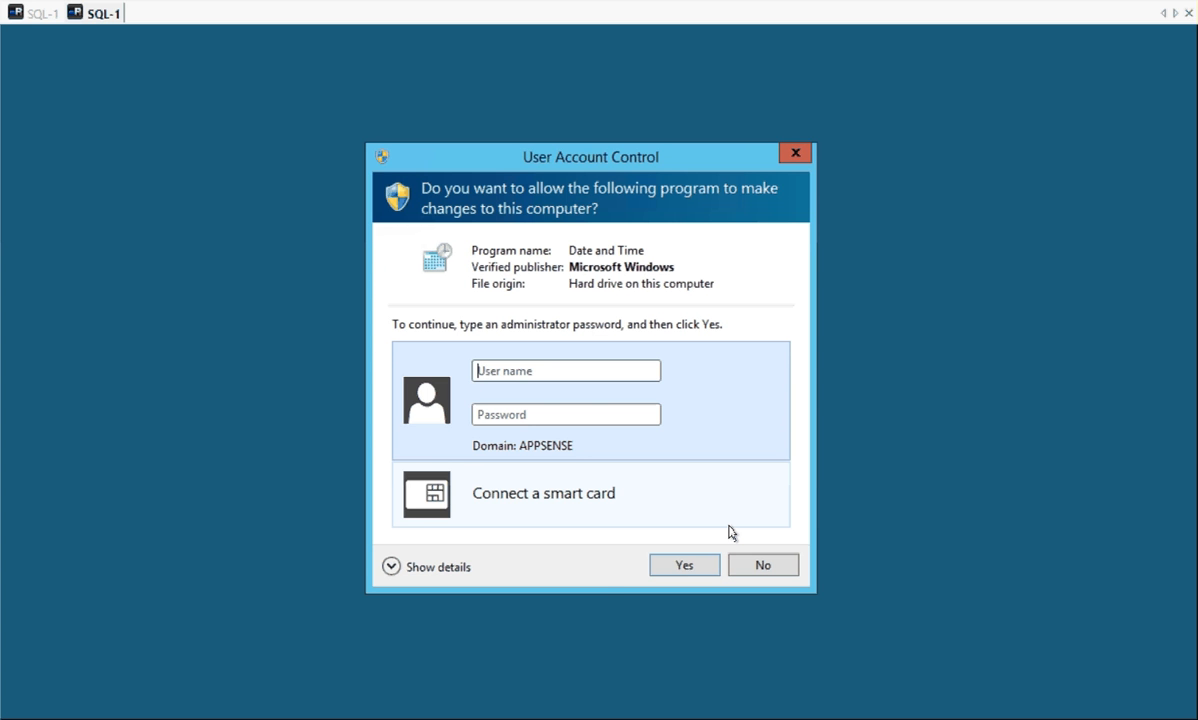
pyautogui.click(684, 564)
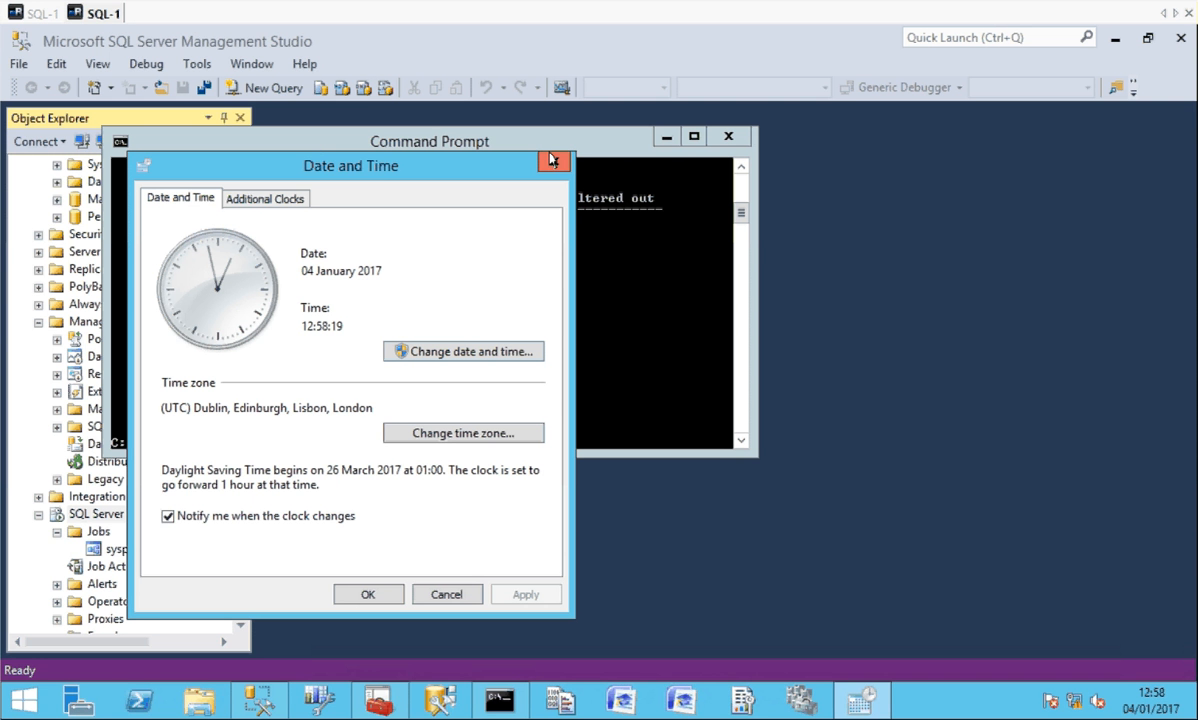
pyautogui.click(554, 160)
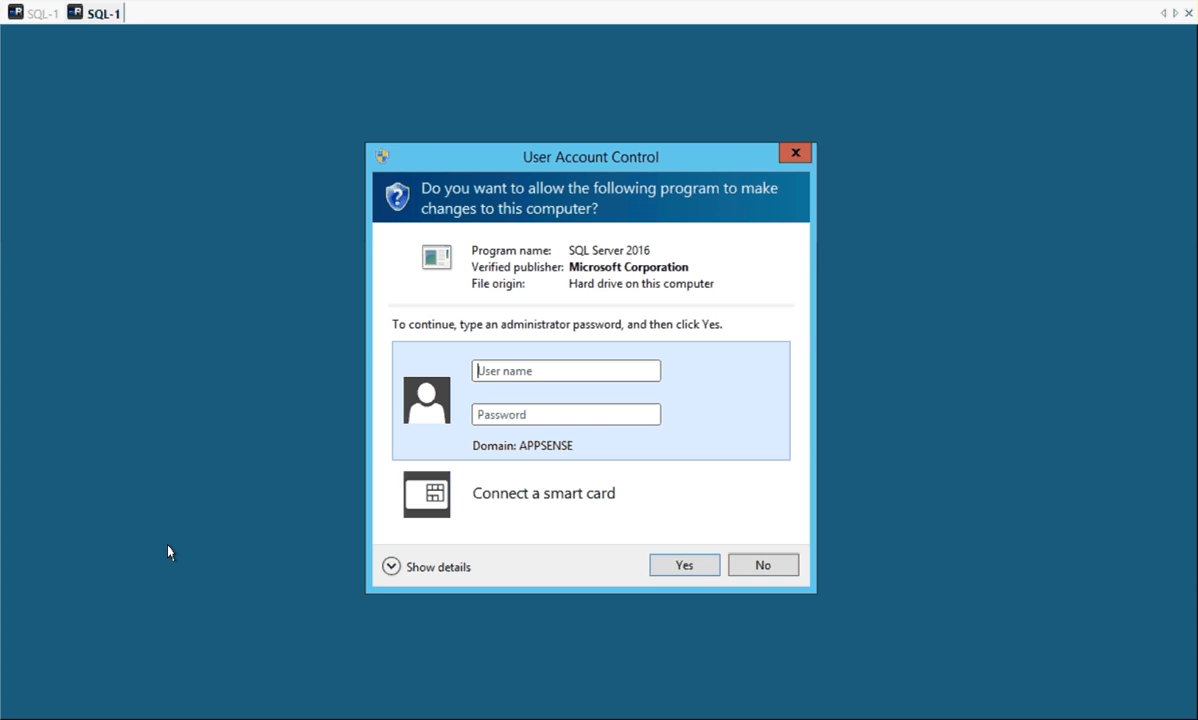
# Decline the SQL Server elevation prompt and dismiss the operation cancelled error.
pyautogui.click(762, 564)
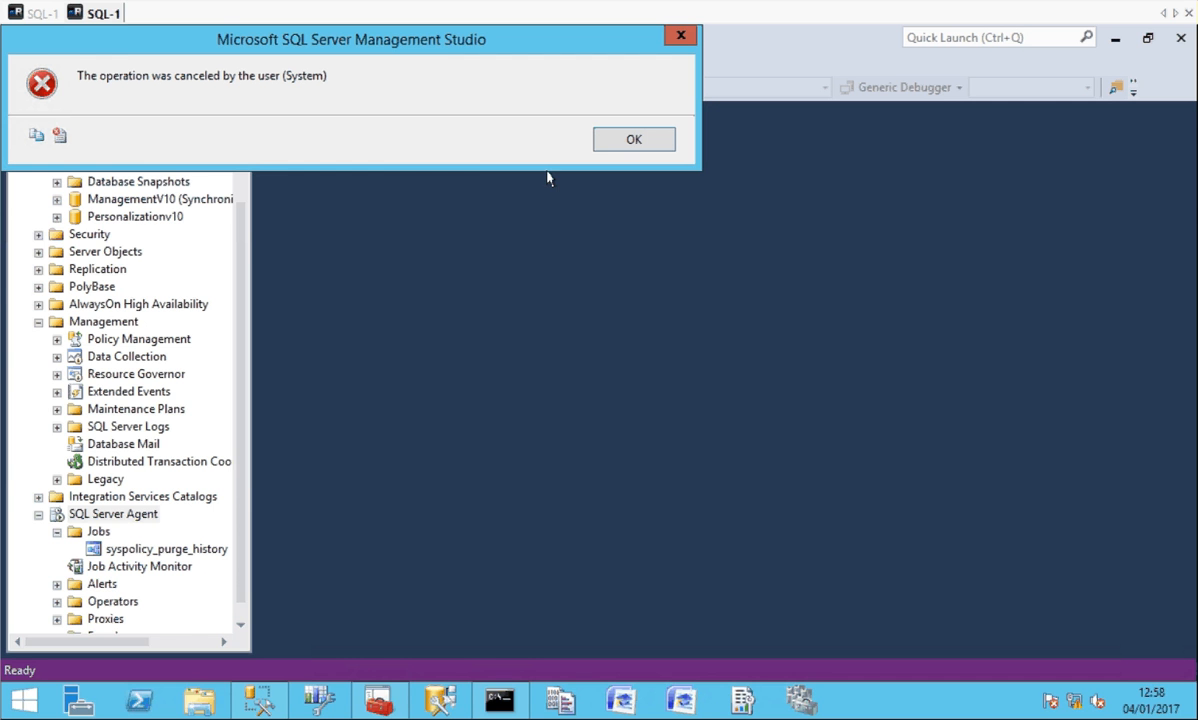
pyautogui.click(632, 140)
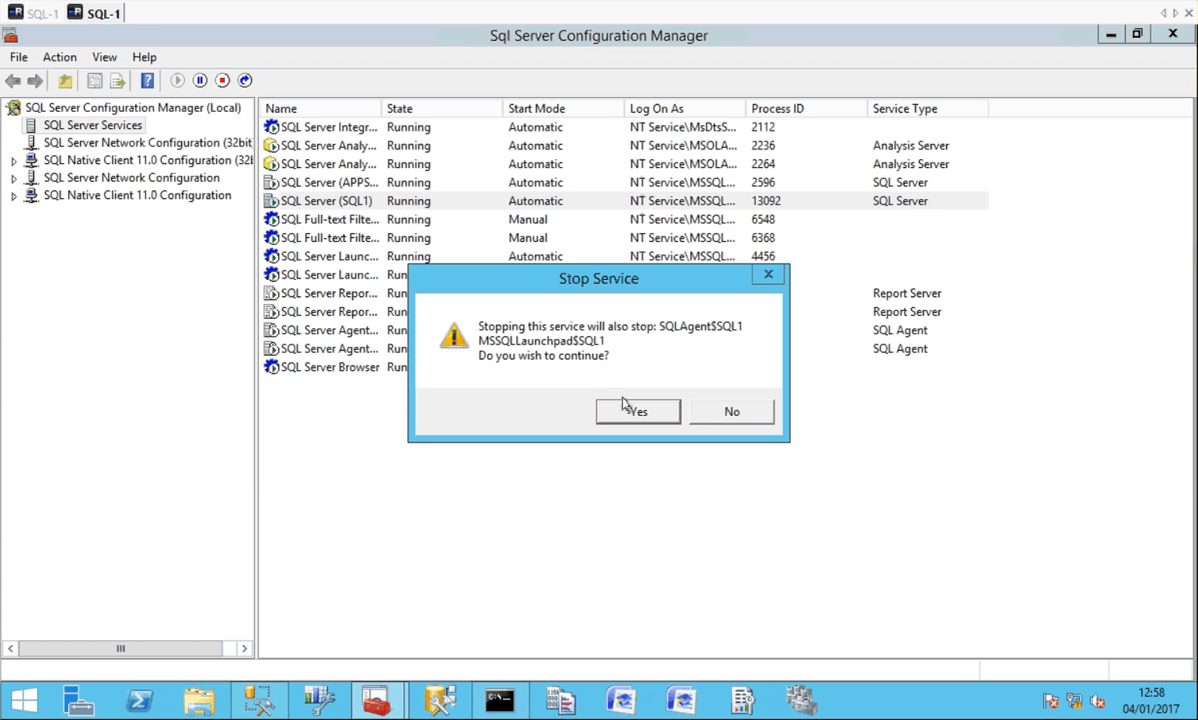
# Confirm stopping SQL Server (SQL1) with its dependent Agent and Launchpad services.
pyautogui.click(638, 412)
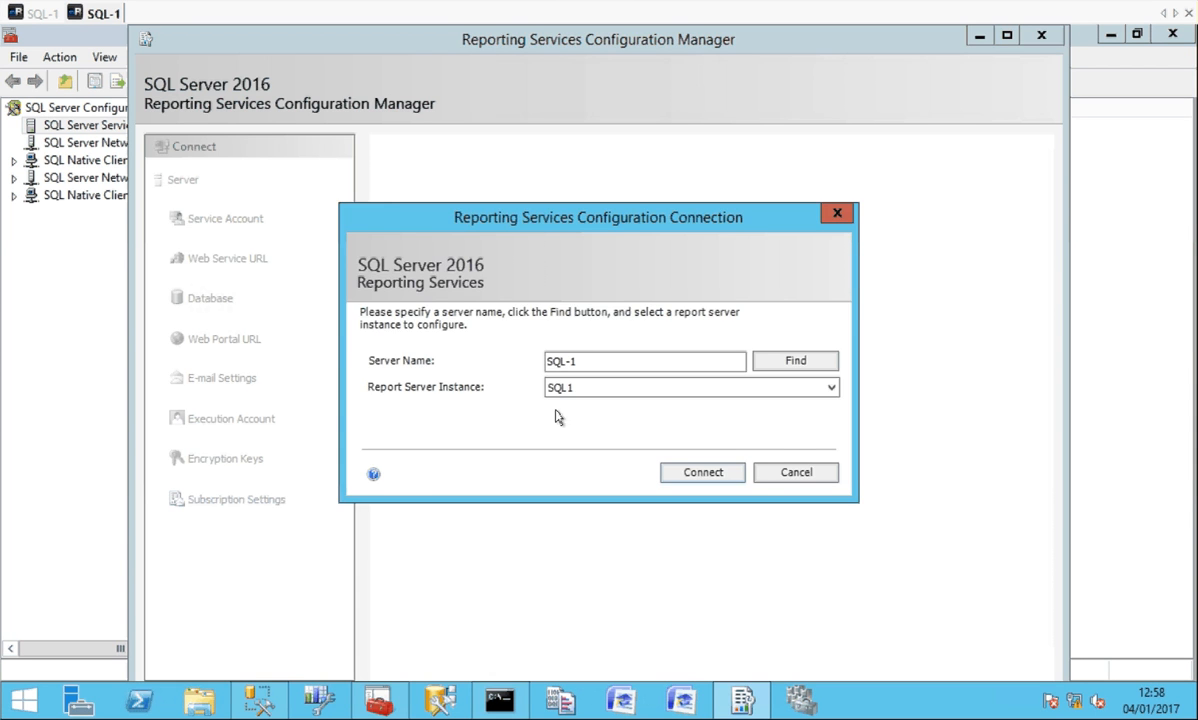
# Connect to the SQL1 report server instance and view the COMException and failed-operation details.
pyautogui.click(700, 472)
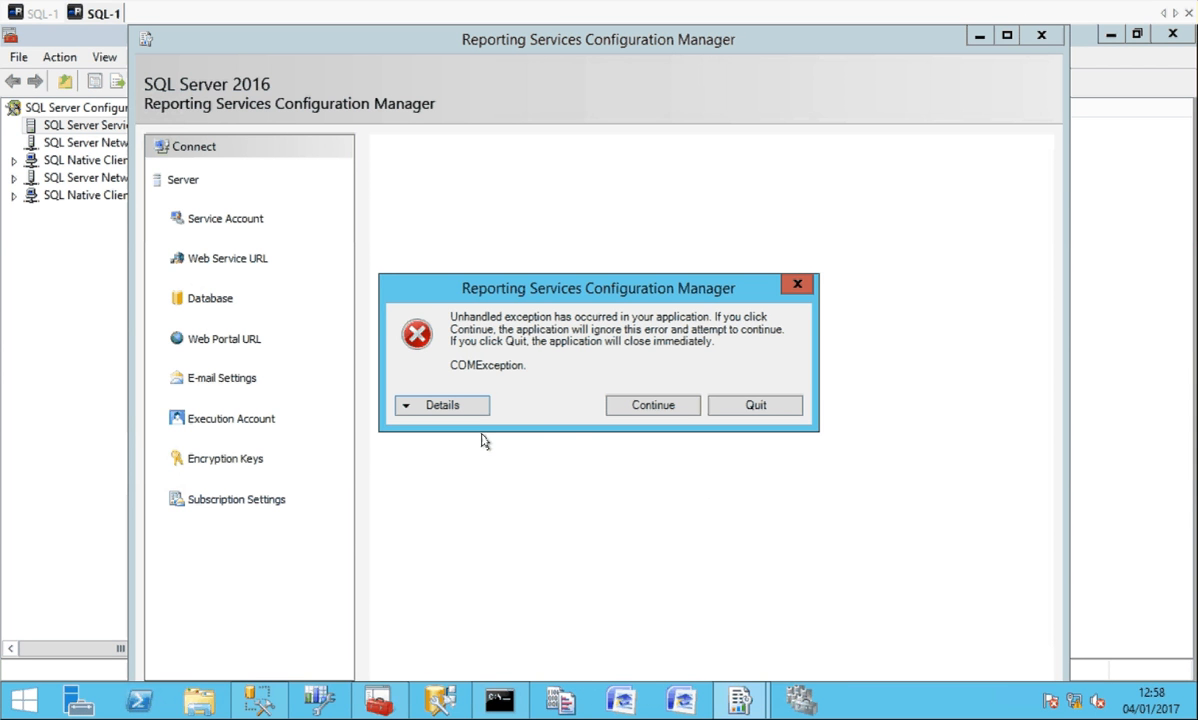
pyautogui.click(442, 404)
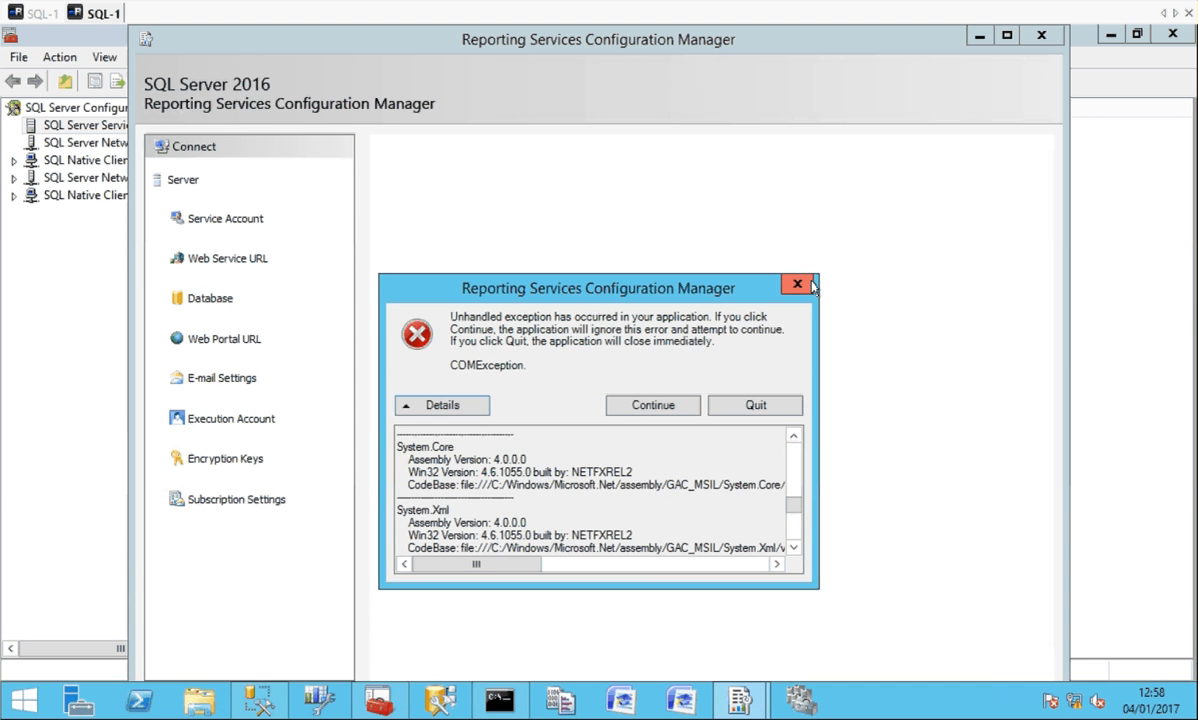
pyautogui.click(796, 284)
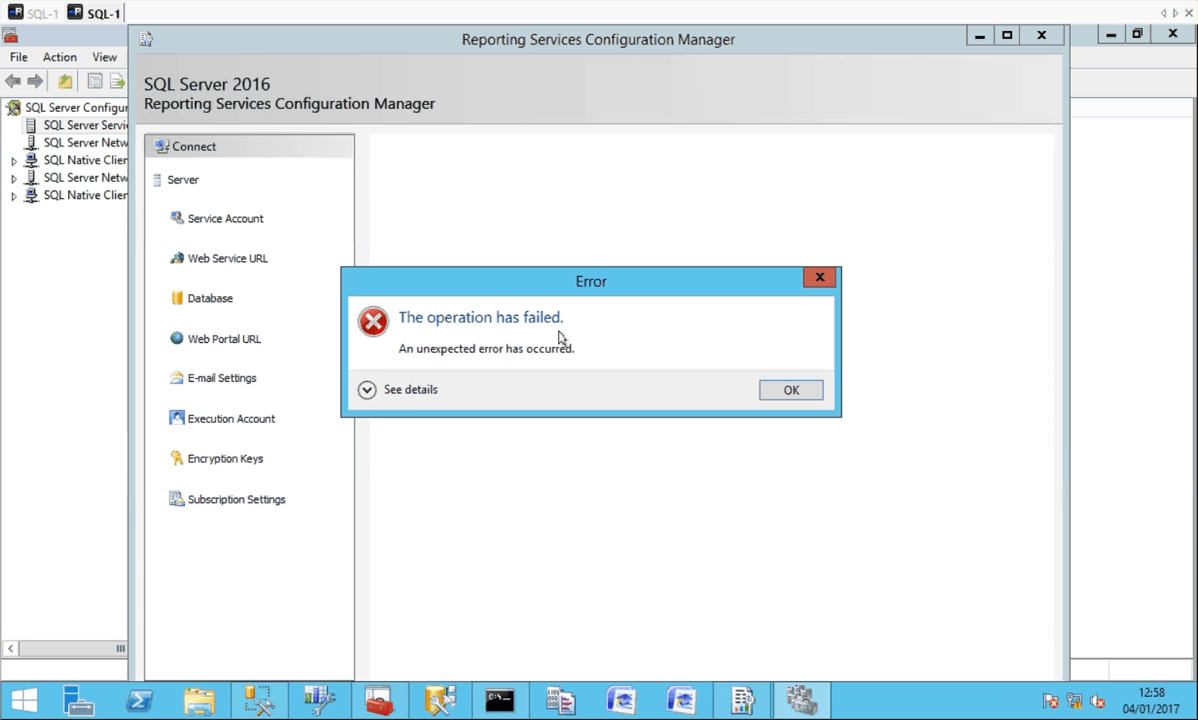
pyautogui.moveTo(384, 386)
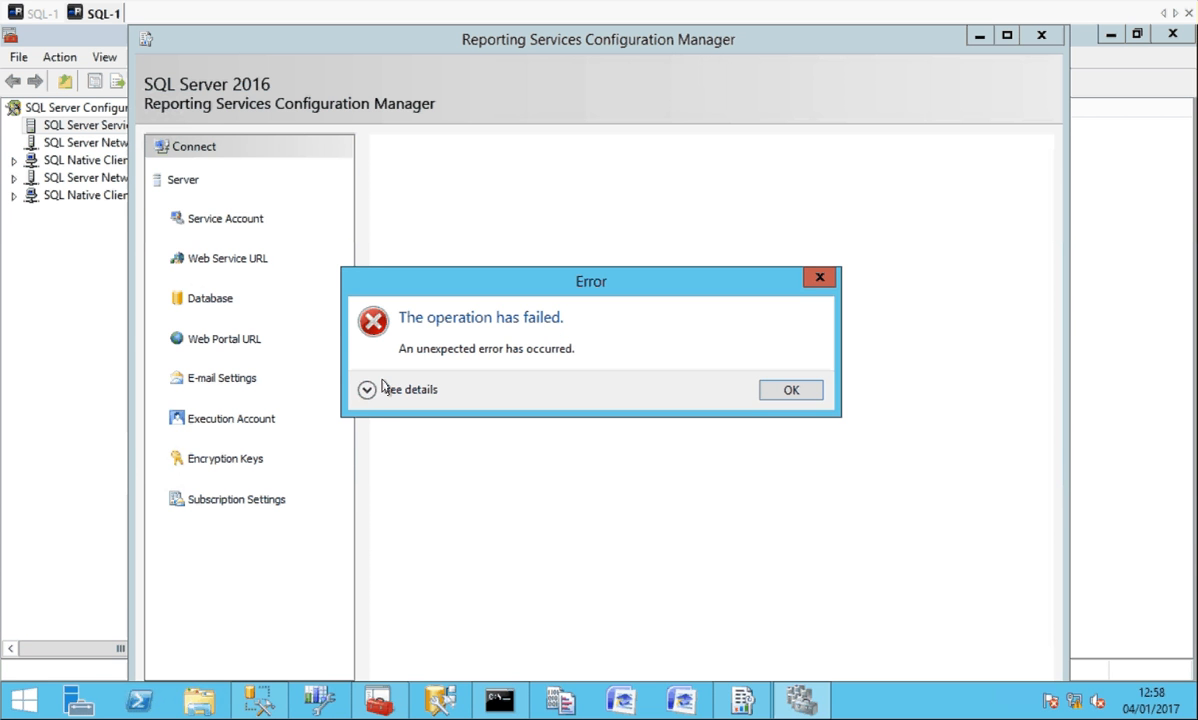
pyautogui.click(366, 388)
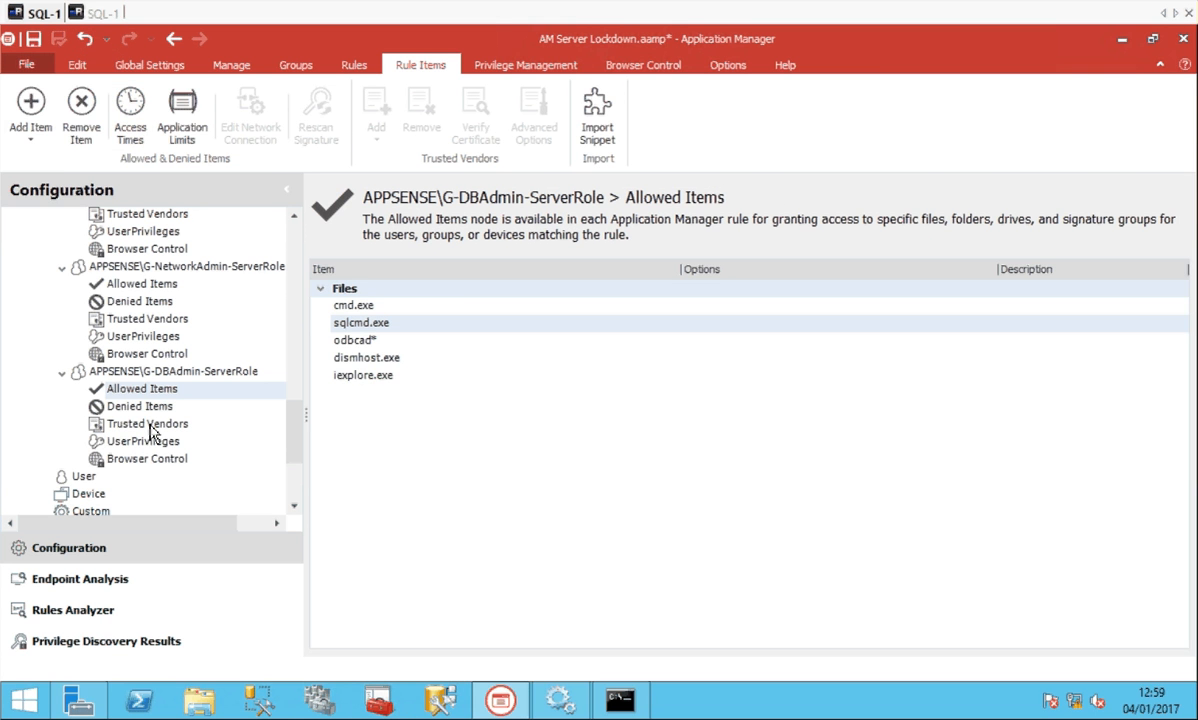
# Review the DBAdmin role's elevated applications and system controls, then return to its allowed items.
pyautogui.click(144, 442)
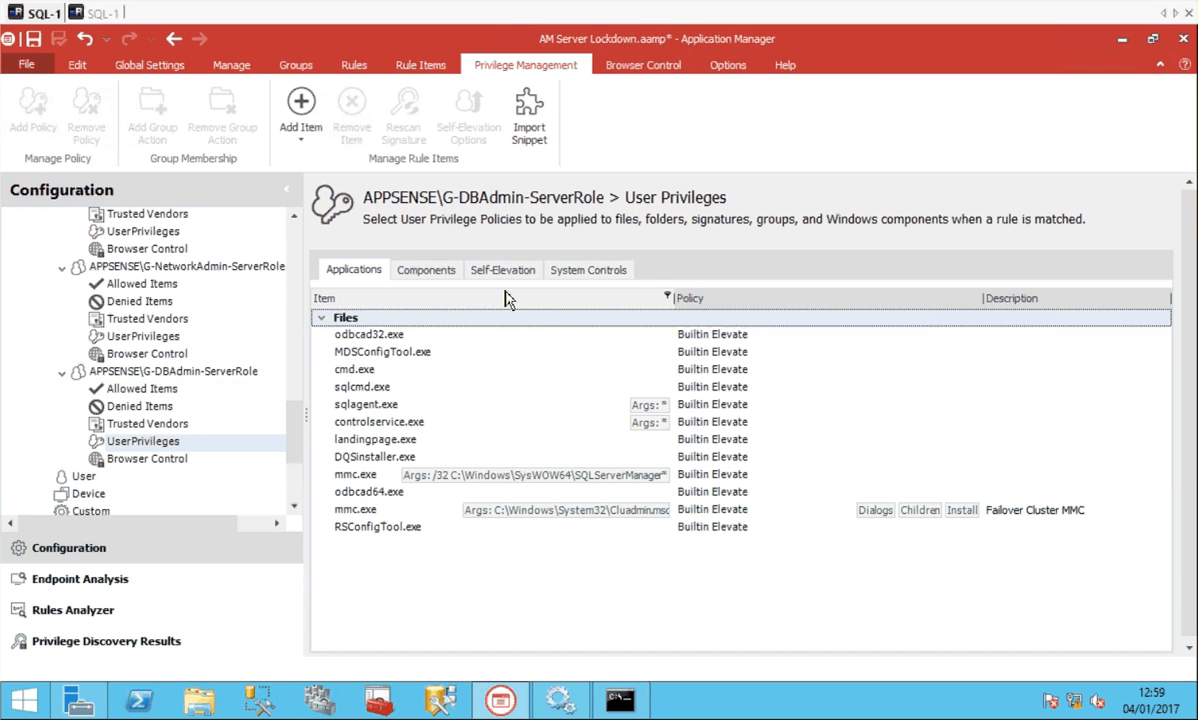
pyautogui.click(588, 268)
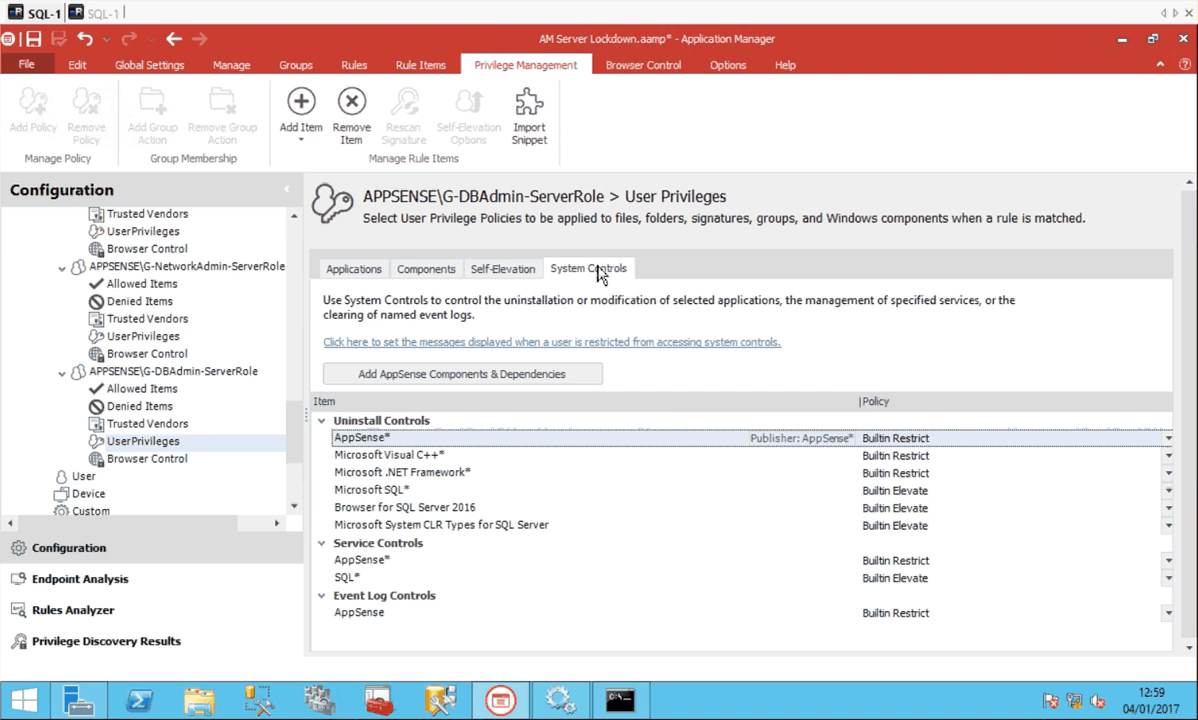
pyautogui.click(352, 268)
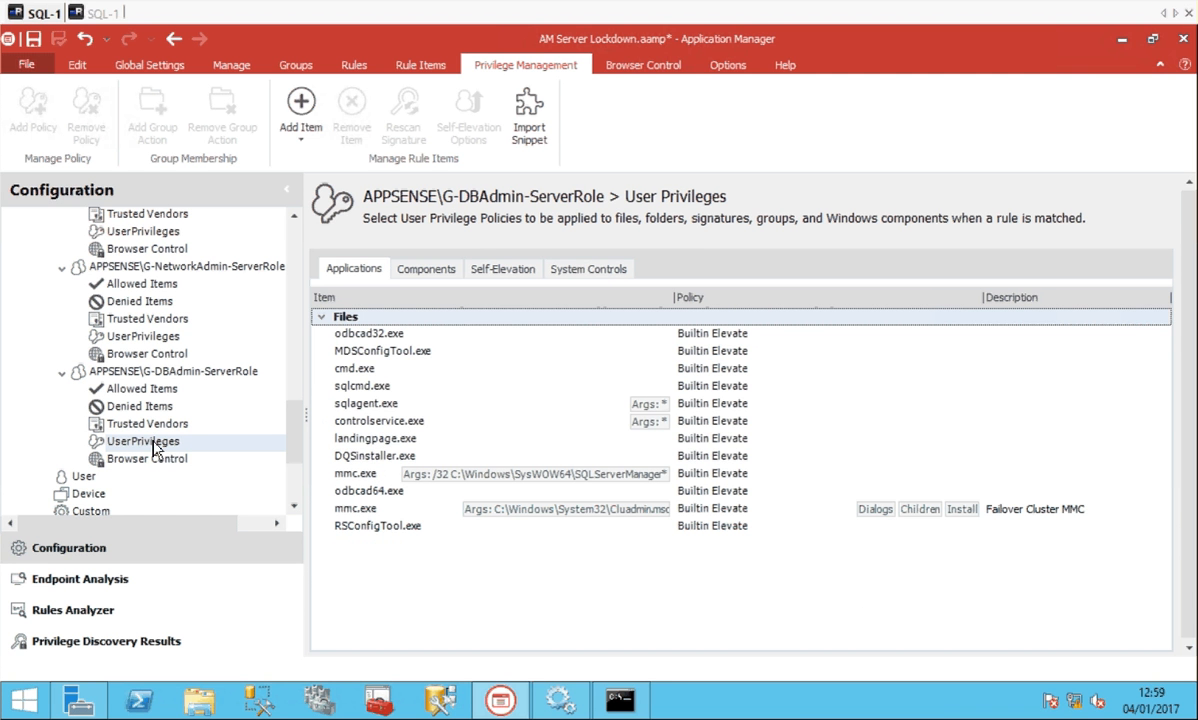
pyautogui.moveTo(390, 376)
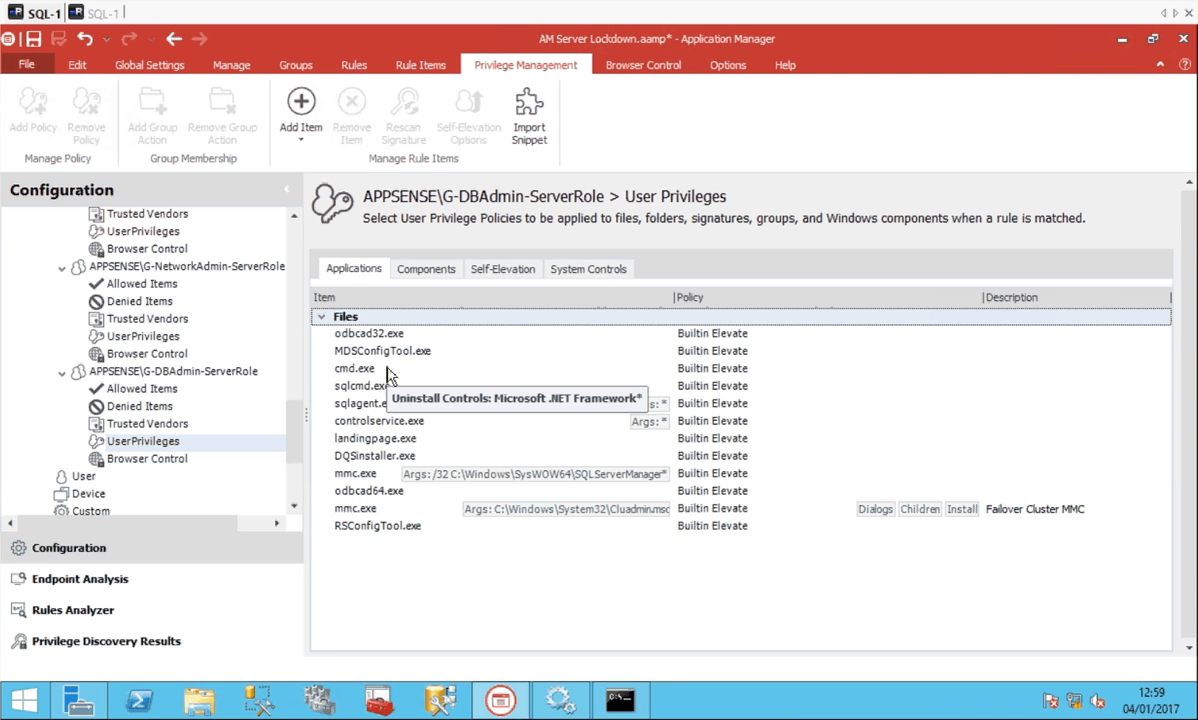
pyautogui.moveTo(430, 504)
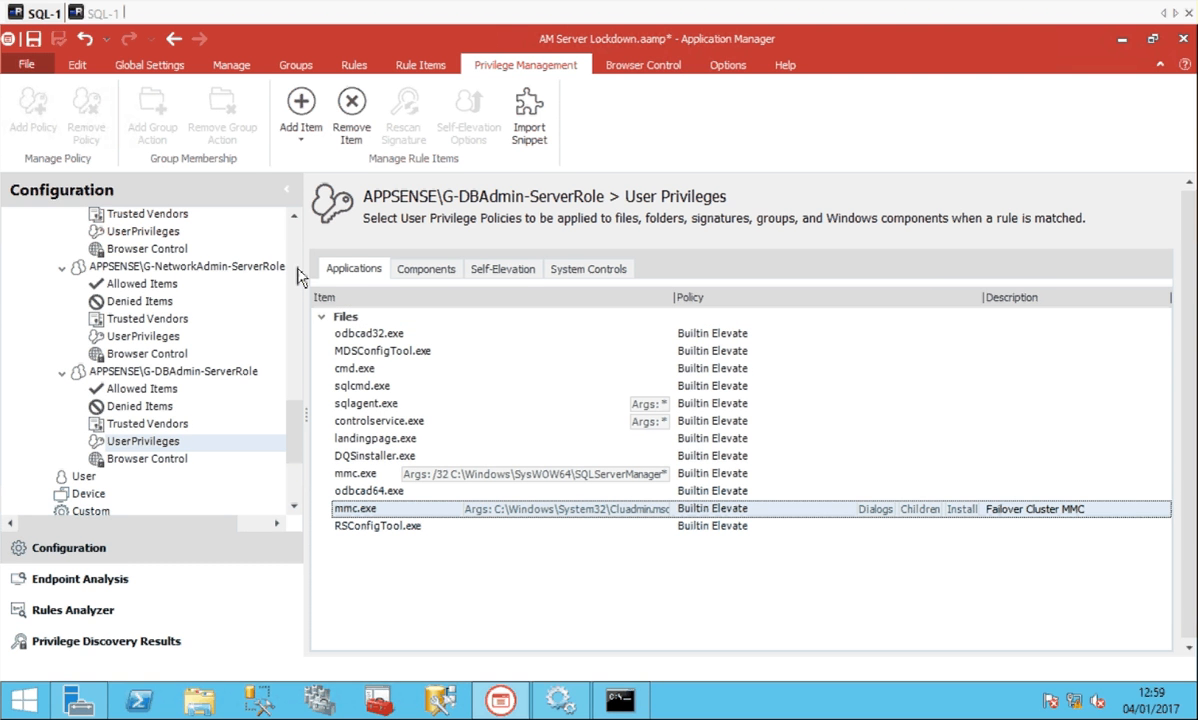
pyautogui.moveTo(140, 400)
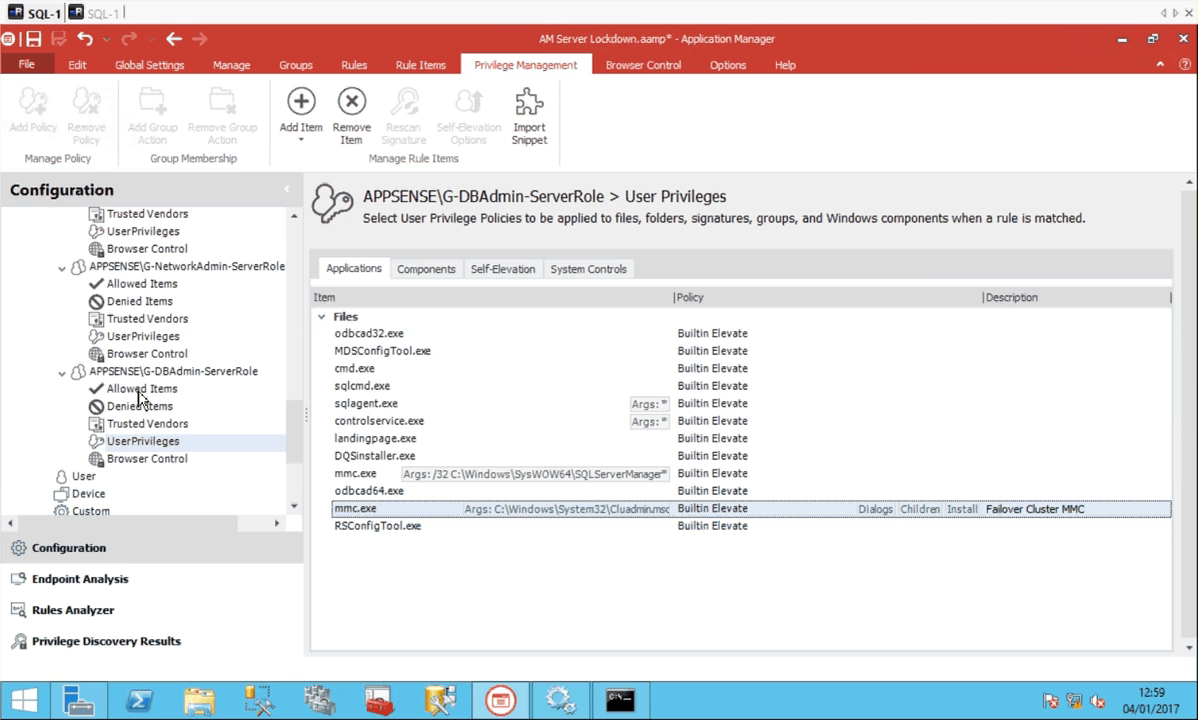
pyautogui.click(144, 388)
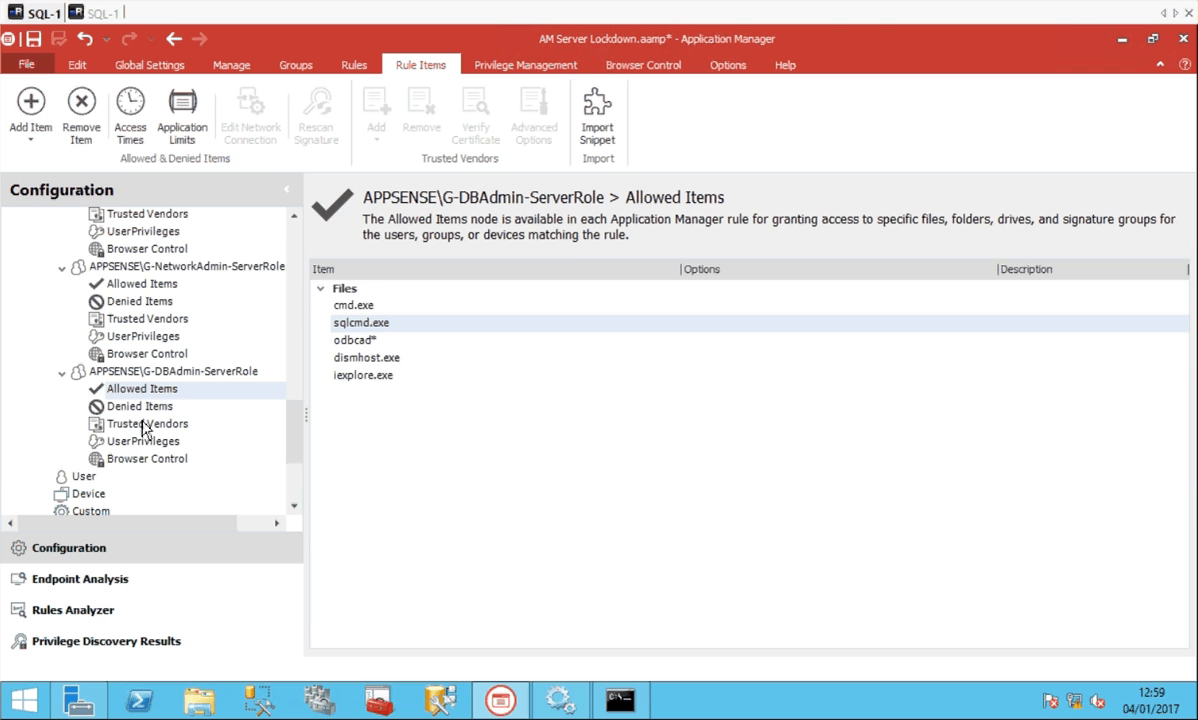
# Show the DBAdmin role's uninstall, service and event log system controls.
pyautogui.click(148, 442)
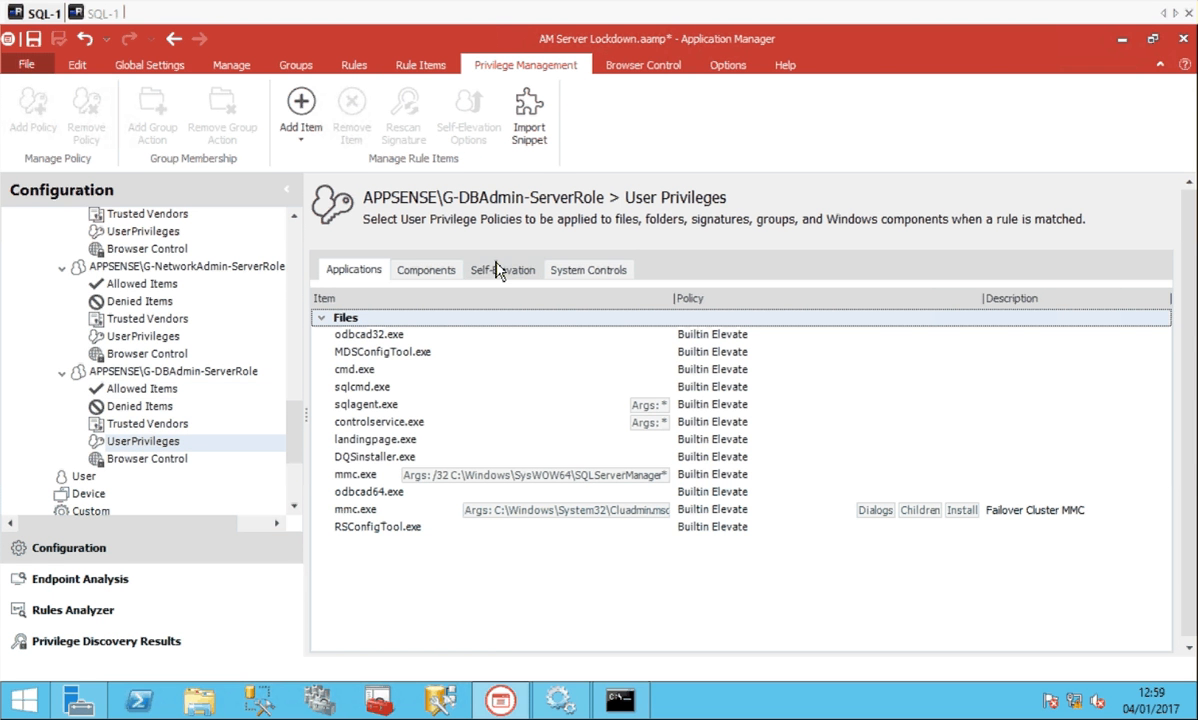
pyautogui.click(588, 268)
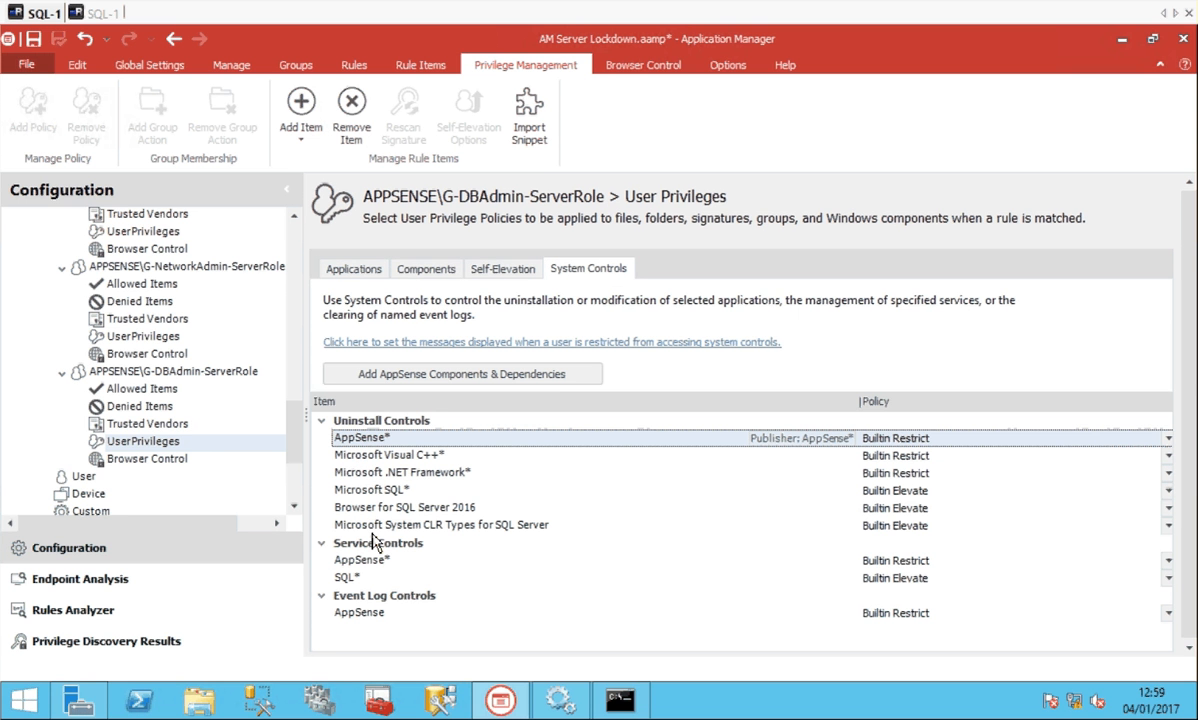
pyautogui.click(348, 578)
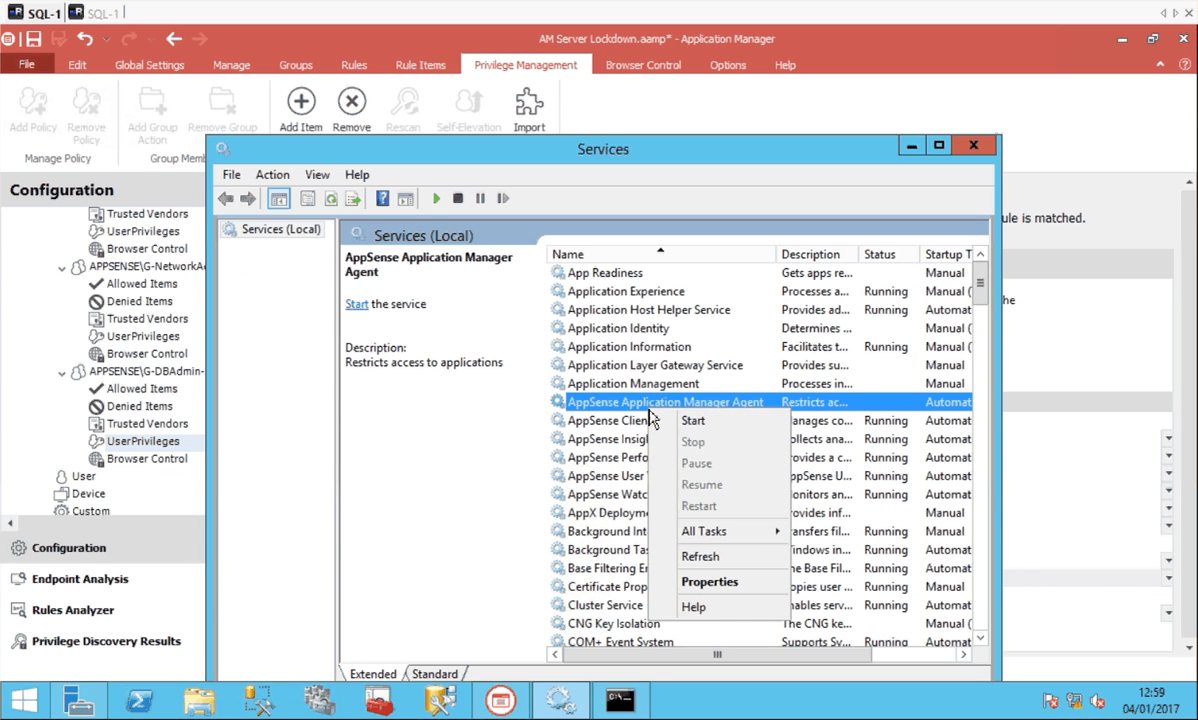
# Start the AppSense Application Manager Agent service from the Services console.
pyautogui.click(692, 420)
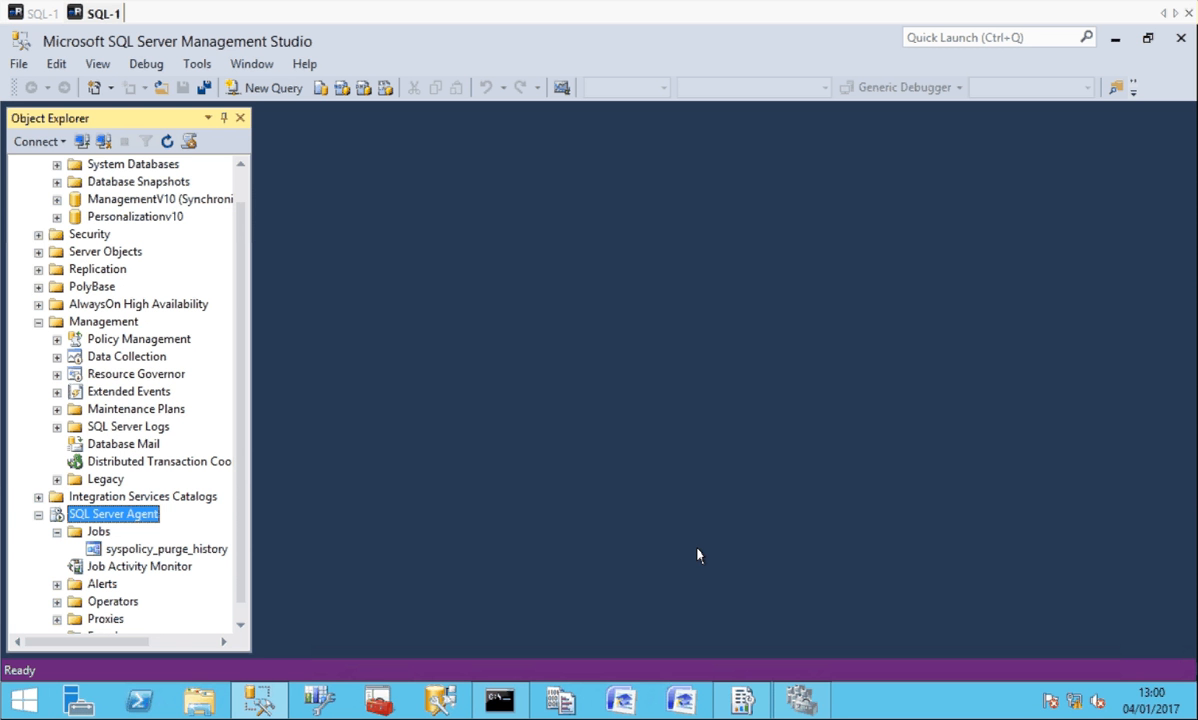
pyautogui.moveTo(660, 564)
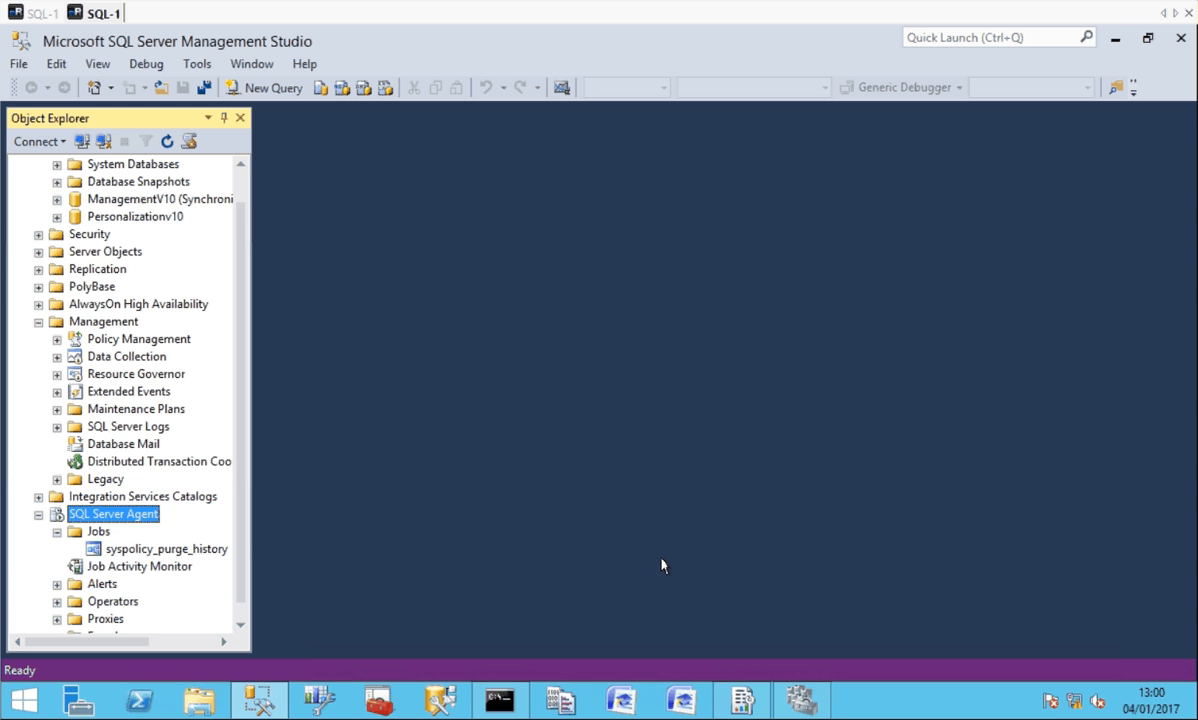
# Switch from the SSMS agent jobs view to SQL Server Configuration Manager.
pyautogui.click(380, 700)
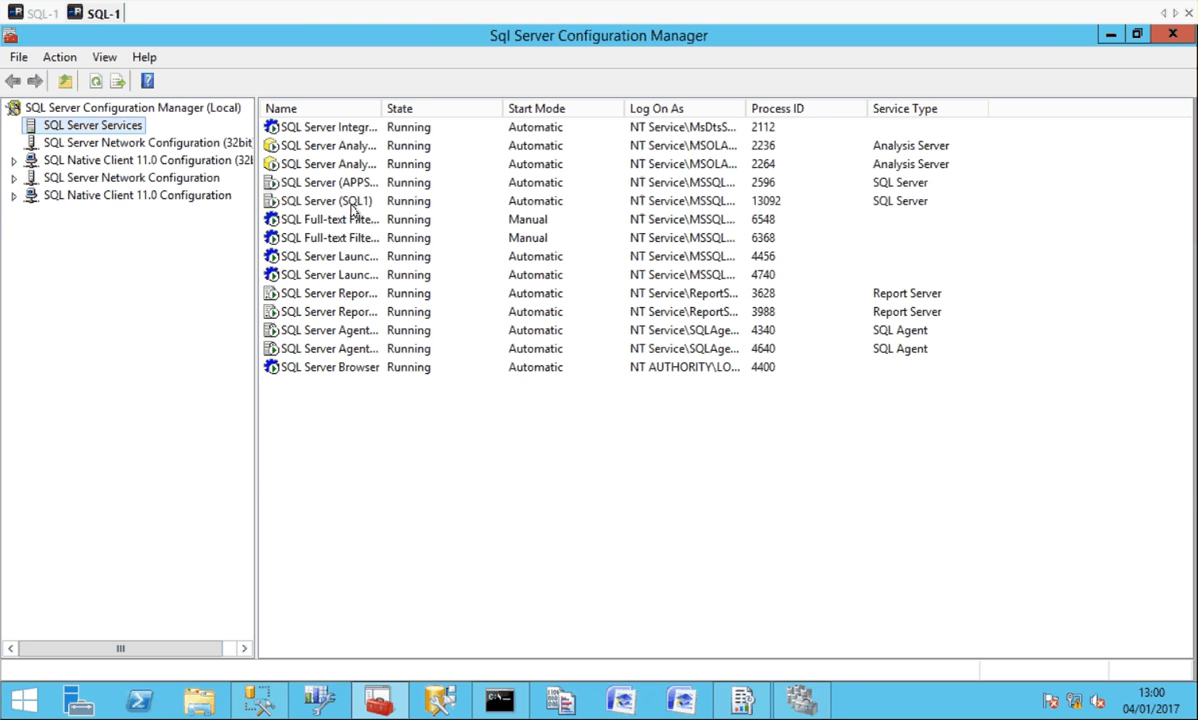
# Stop SQL Server (SQL1) from the toolbar, confirming the dependent Agent and Launchpad services too.
pyautogui.click(340, 200)
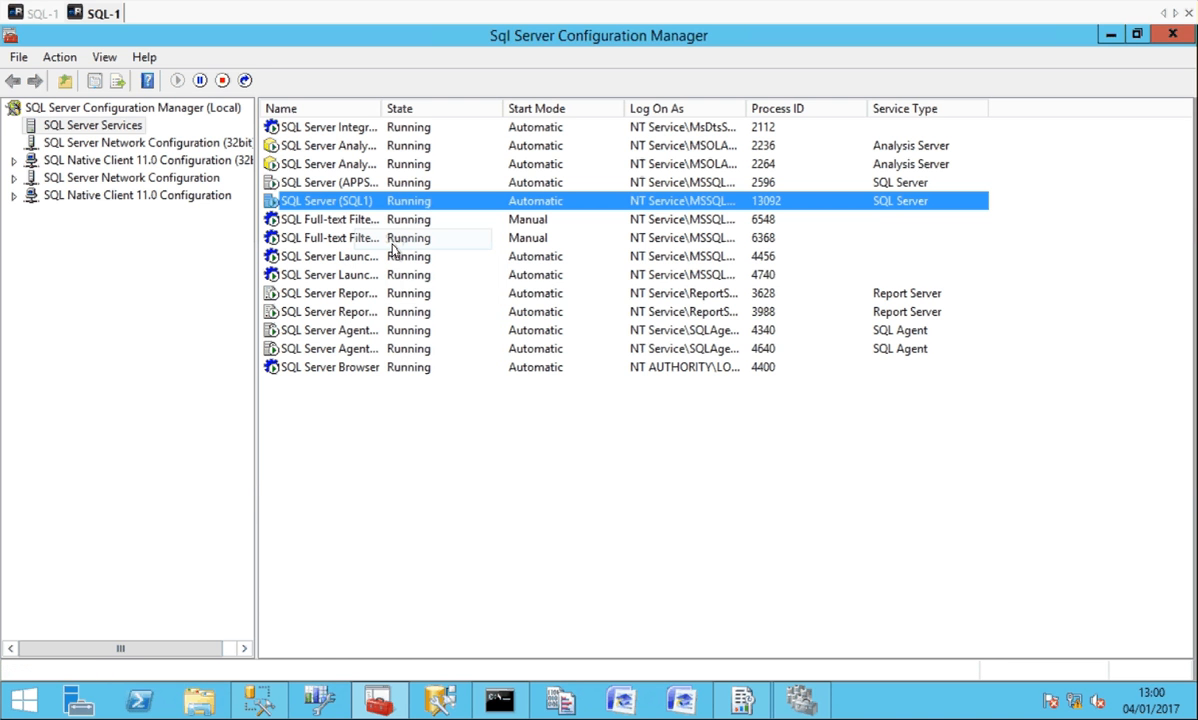
pyautogui.click(222, 80)
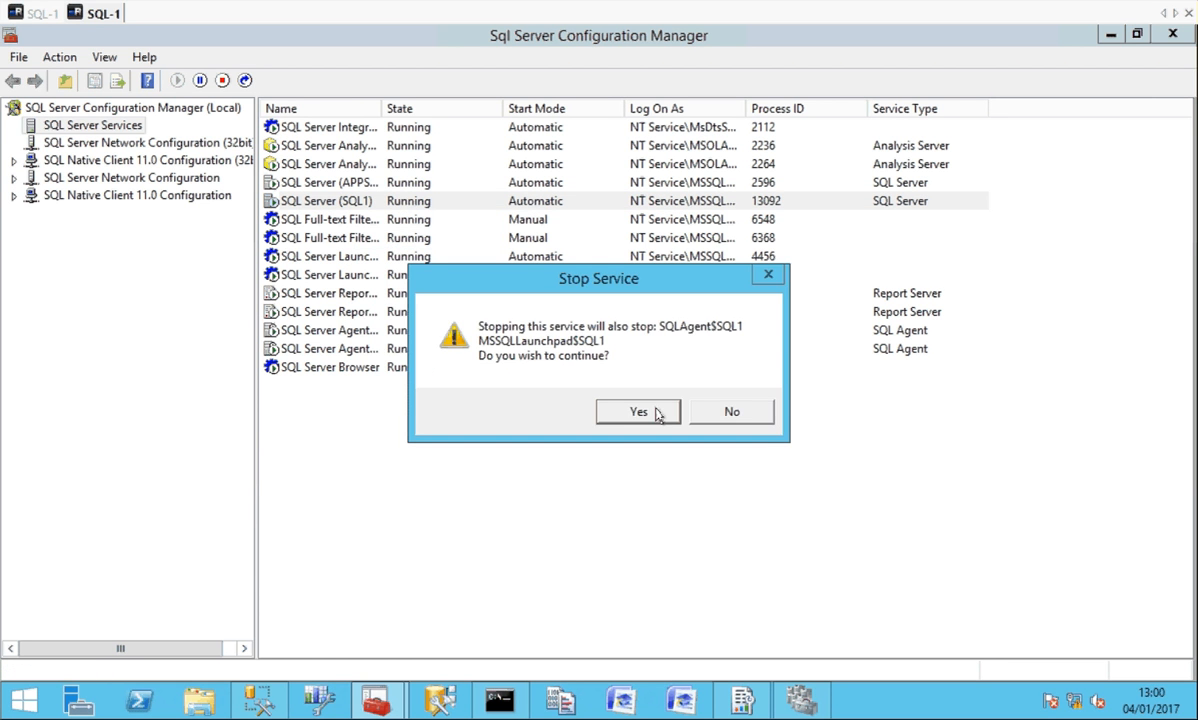
pyautogui.click(638, 412)
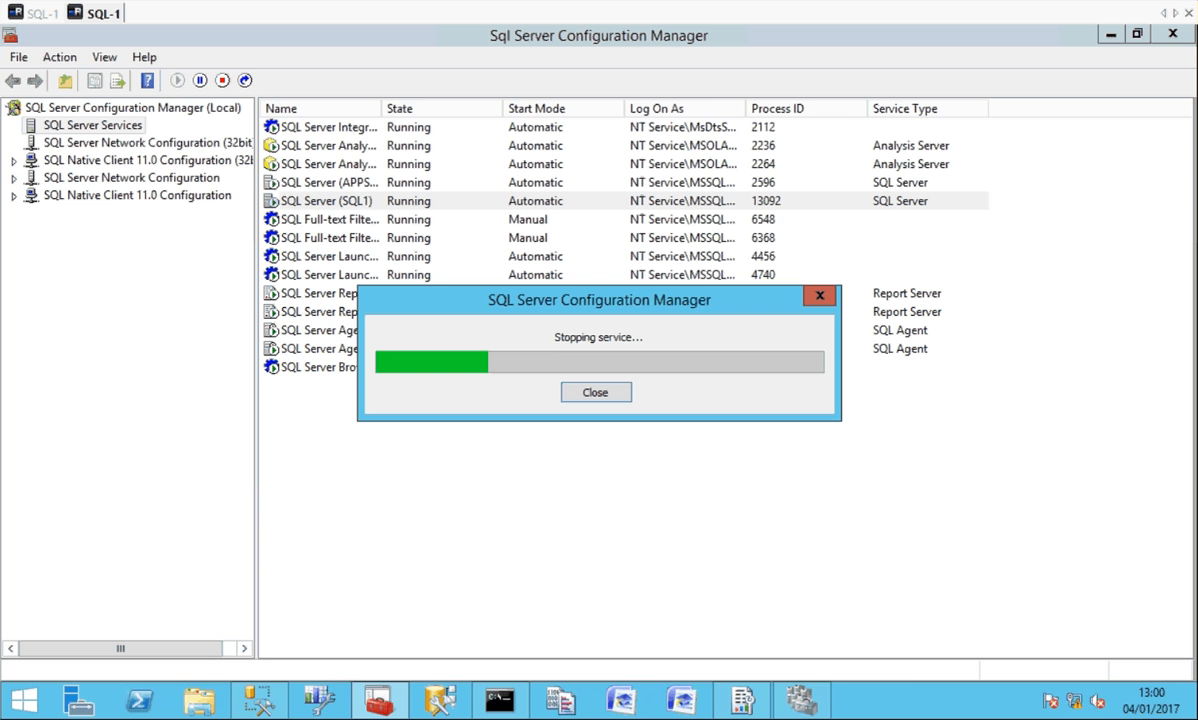
pyautogui.moveTo(800, 700)
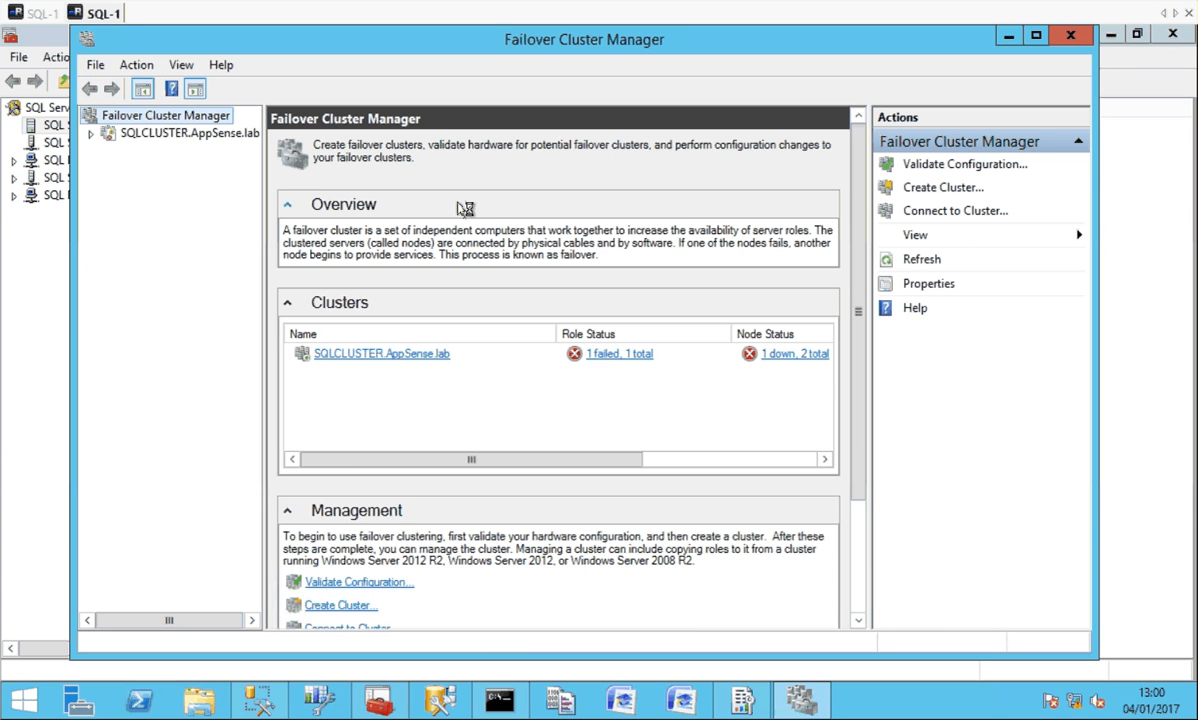
# Connect to the SQLCLUSTER.AppSense.lab cluster and expand its contents in the tree.
pyautogui.click(188, 132)
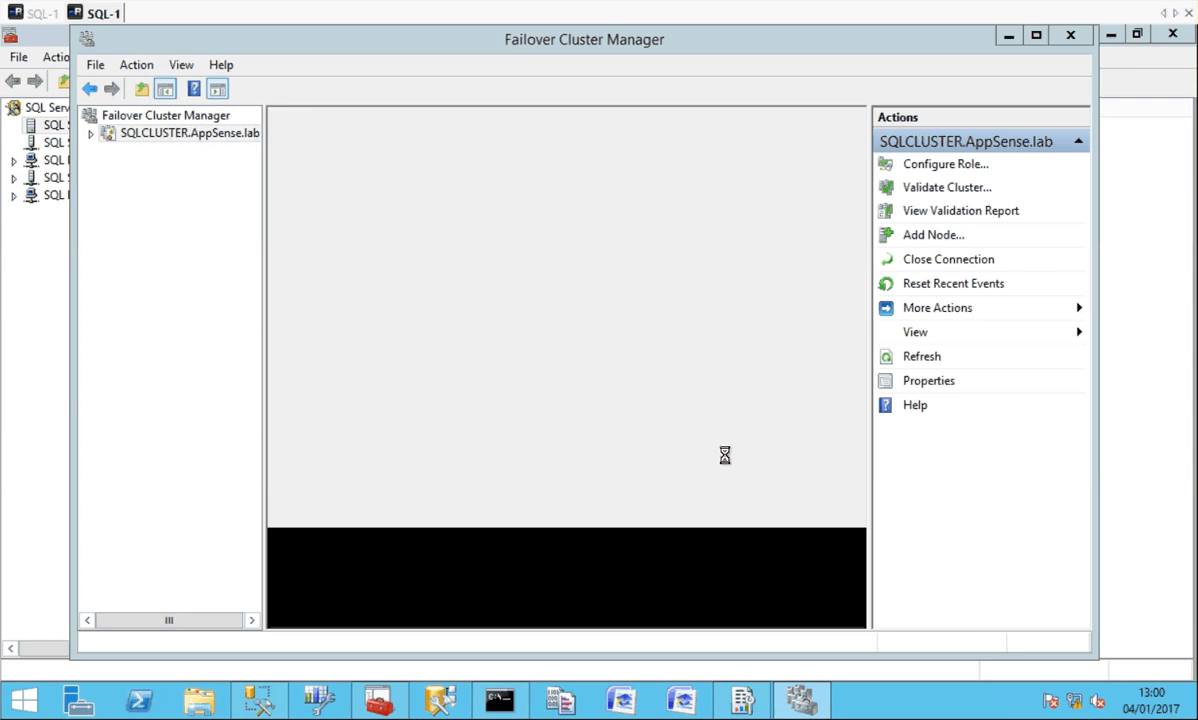
pyautogui.click(188, 132)
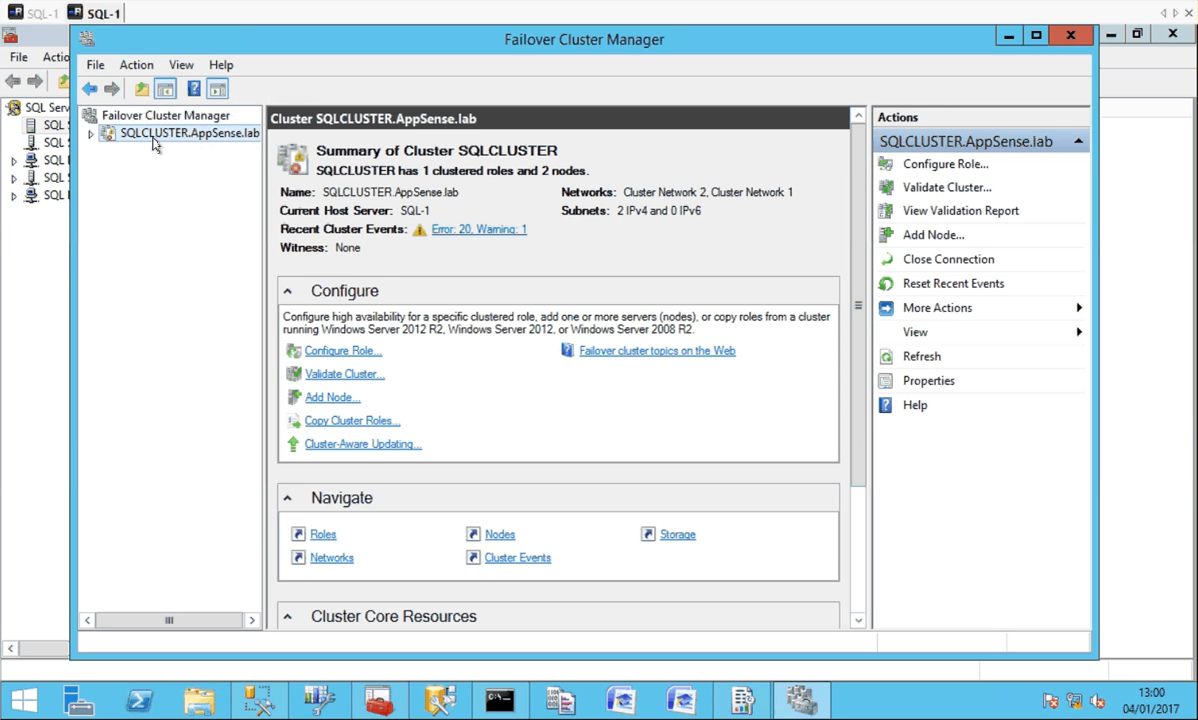
pyautogui.click(90, 132)
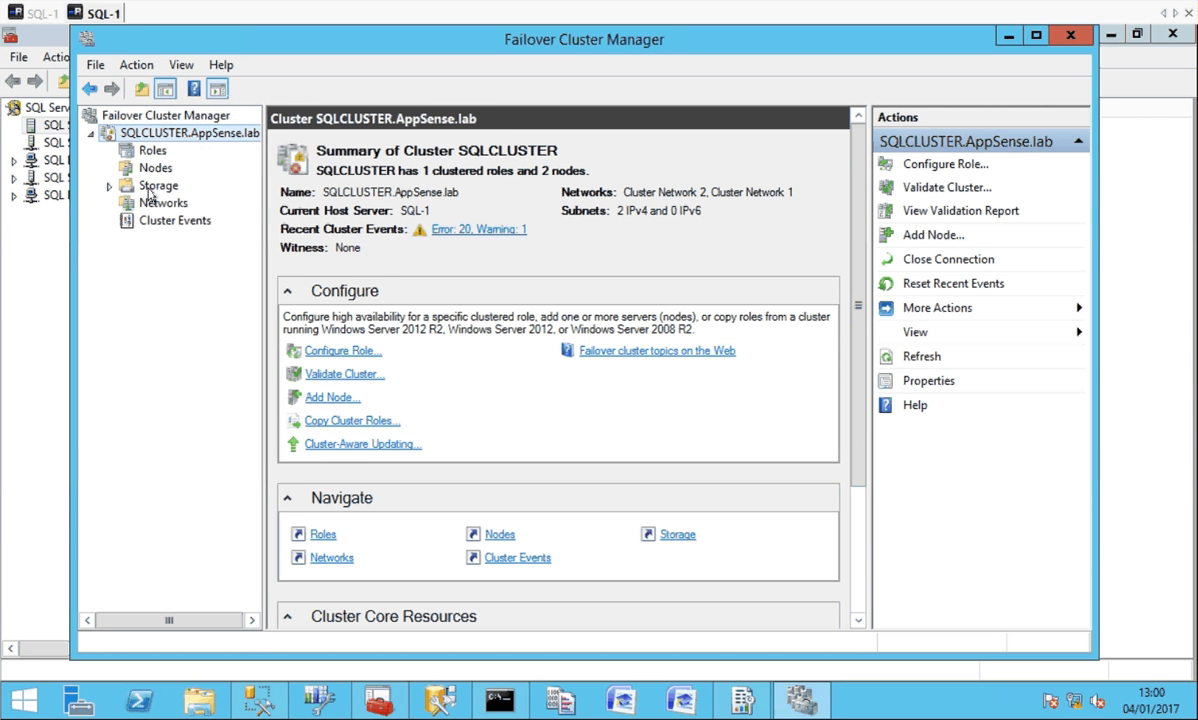
# Review the cluster's Nodes (SQL-1 up, SQL-2 down) and its failed AppSense-Man role.
pyautogui.click(156, 168)
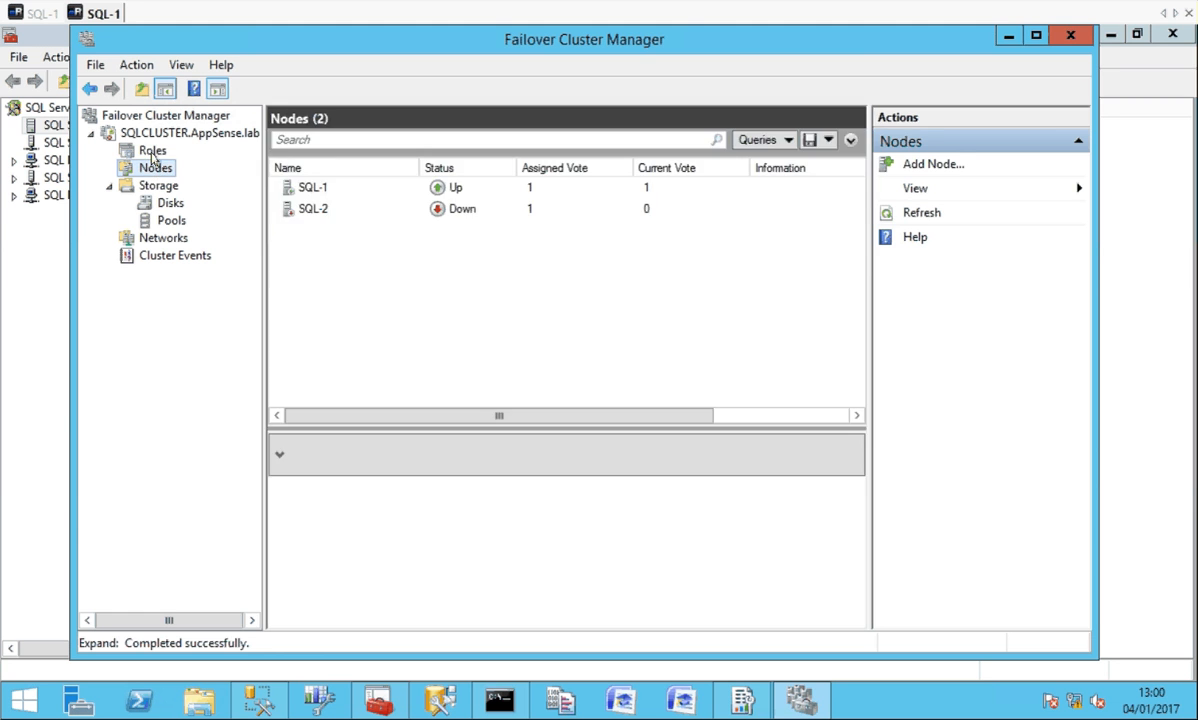
pyautogui.click(152, 150)
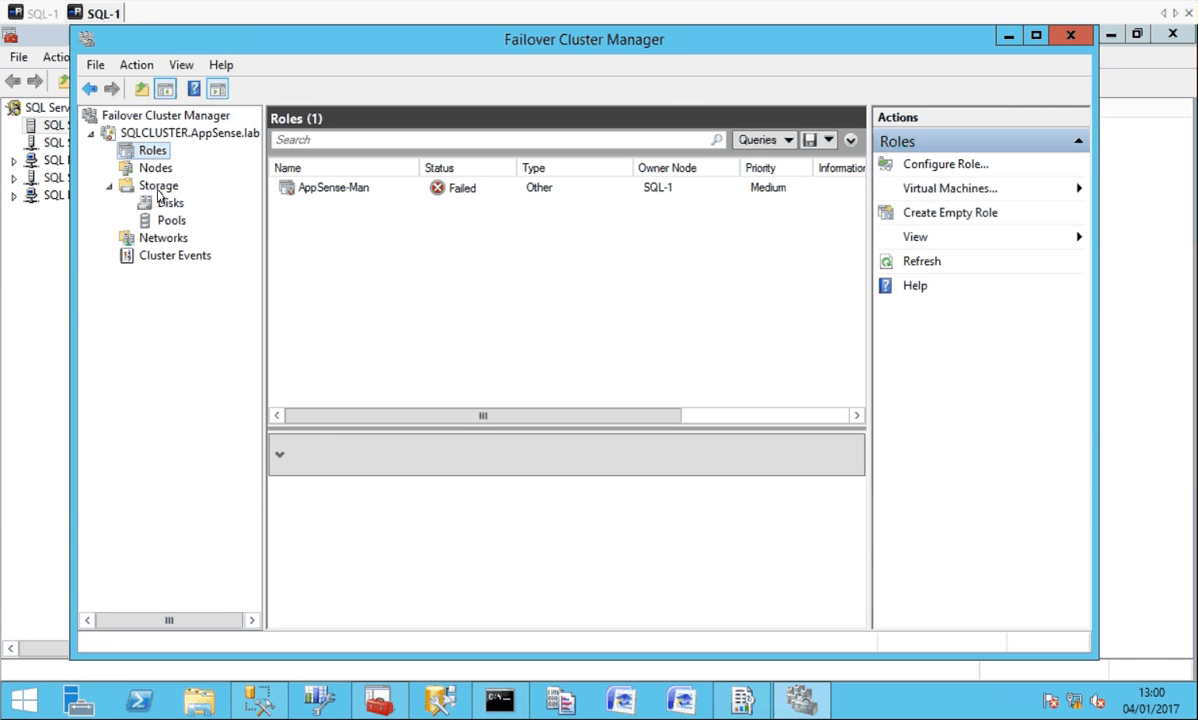
pyautogui.click(156, 168)
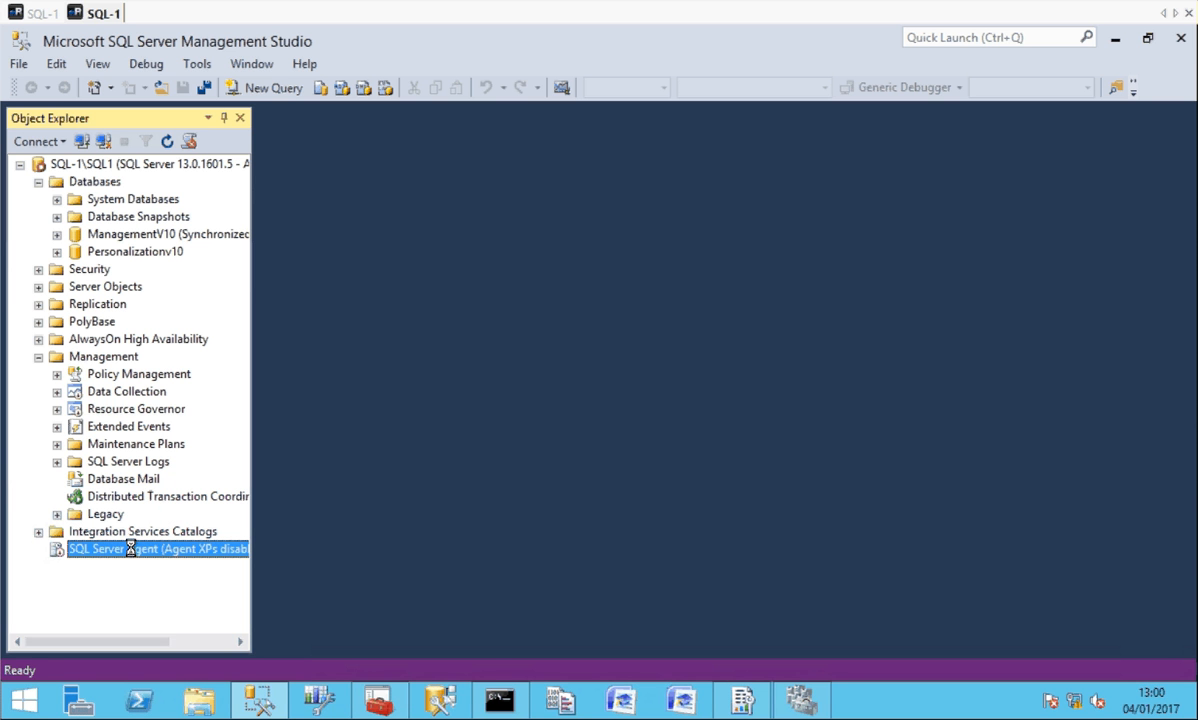
pyautogui.moveTo(156, 548)
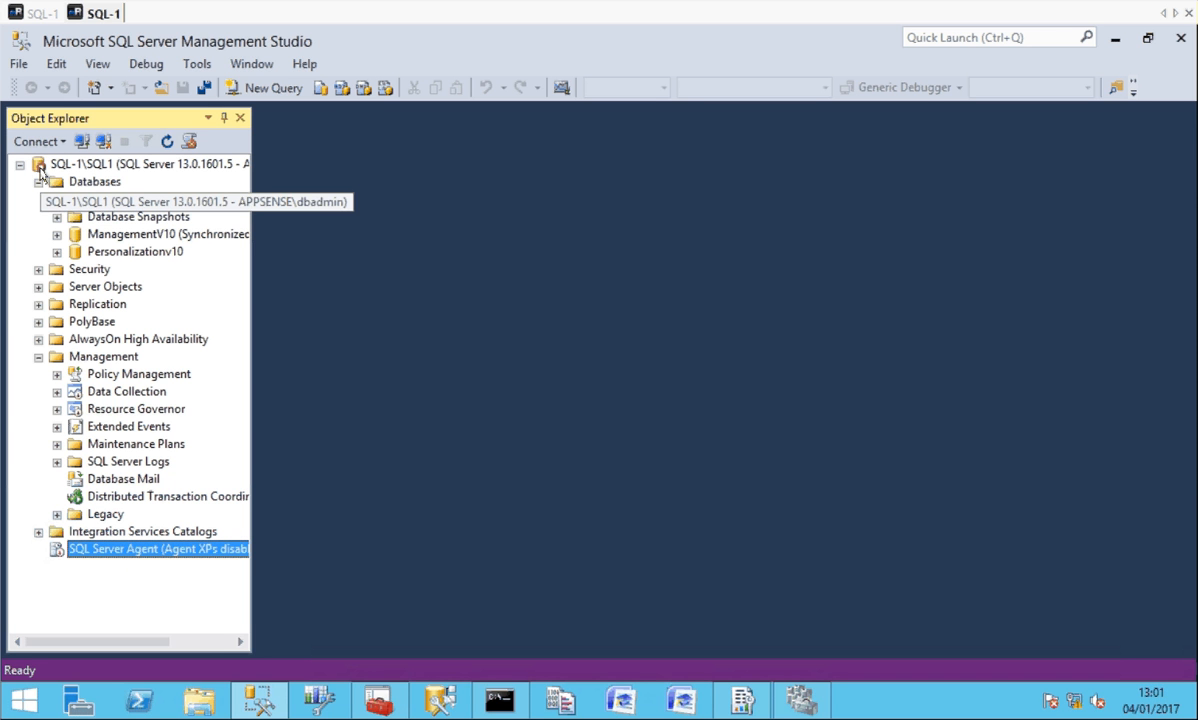
# Refresh Object Explorer and start the SQLAGENT$SQL1 agent service on SQL-1, confirming Yes.
pyautogui.click(38, 180)
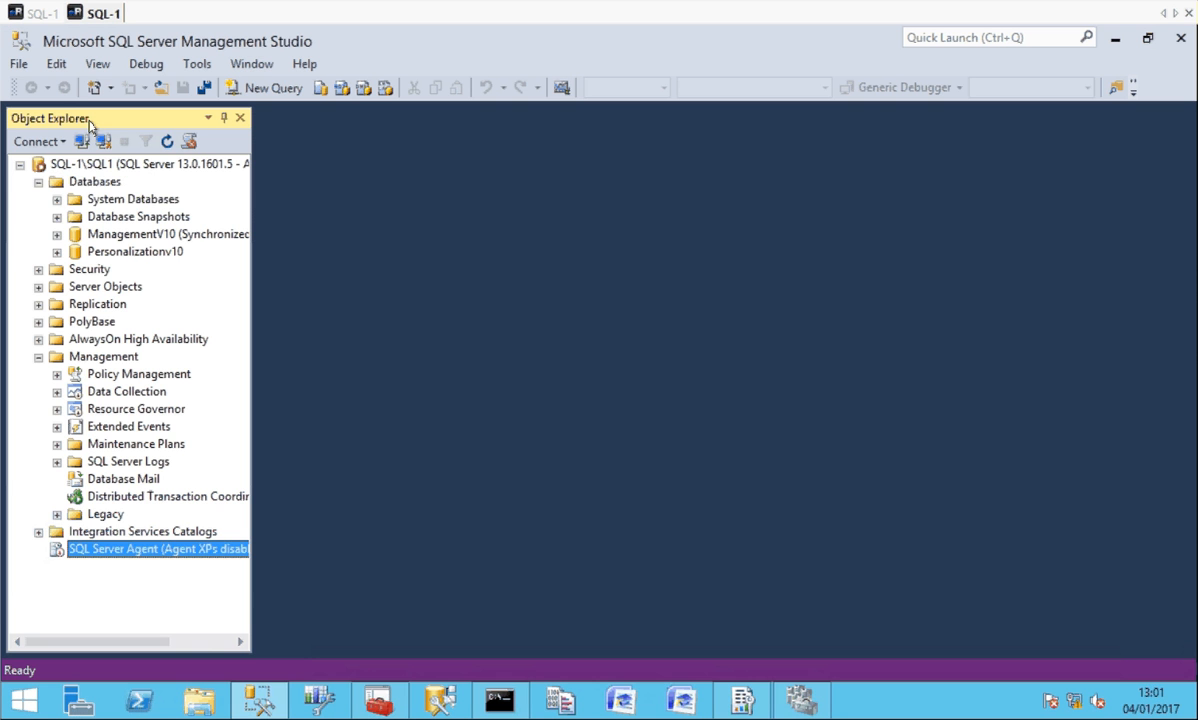
pyautogui.click(20, 164)
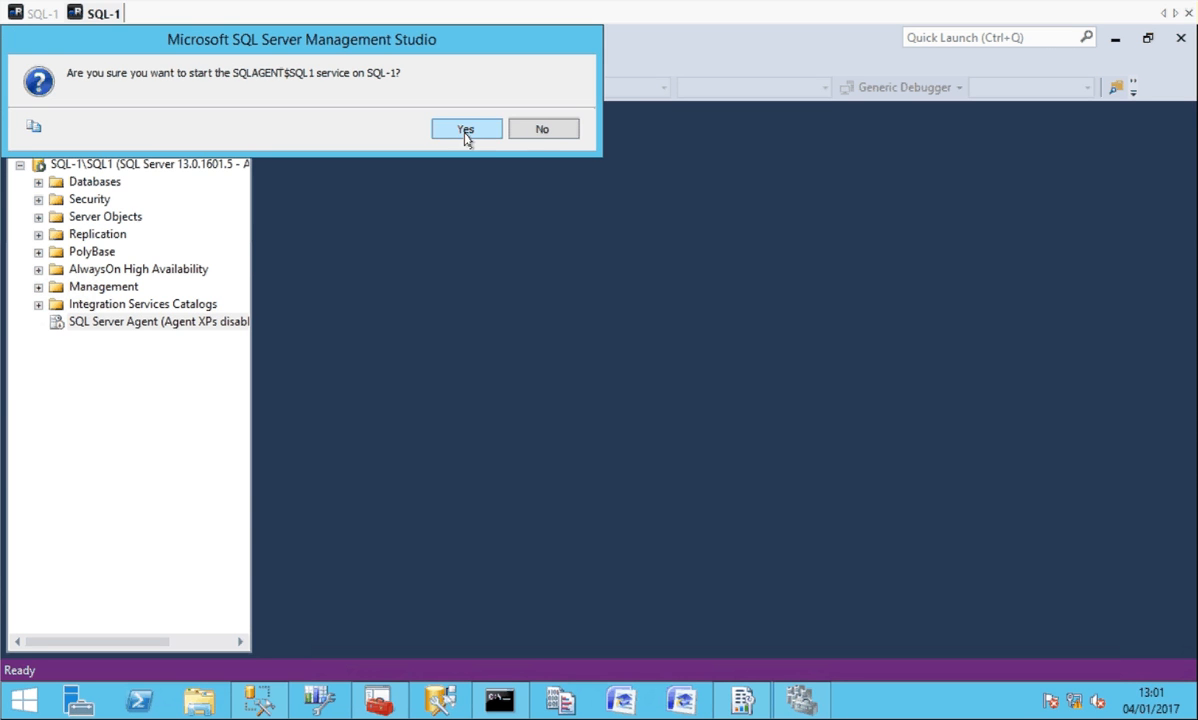
pyautogui.click(464, 128)
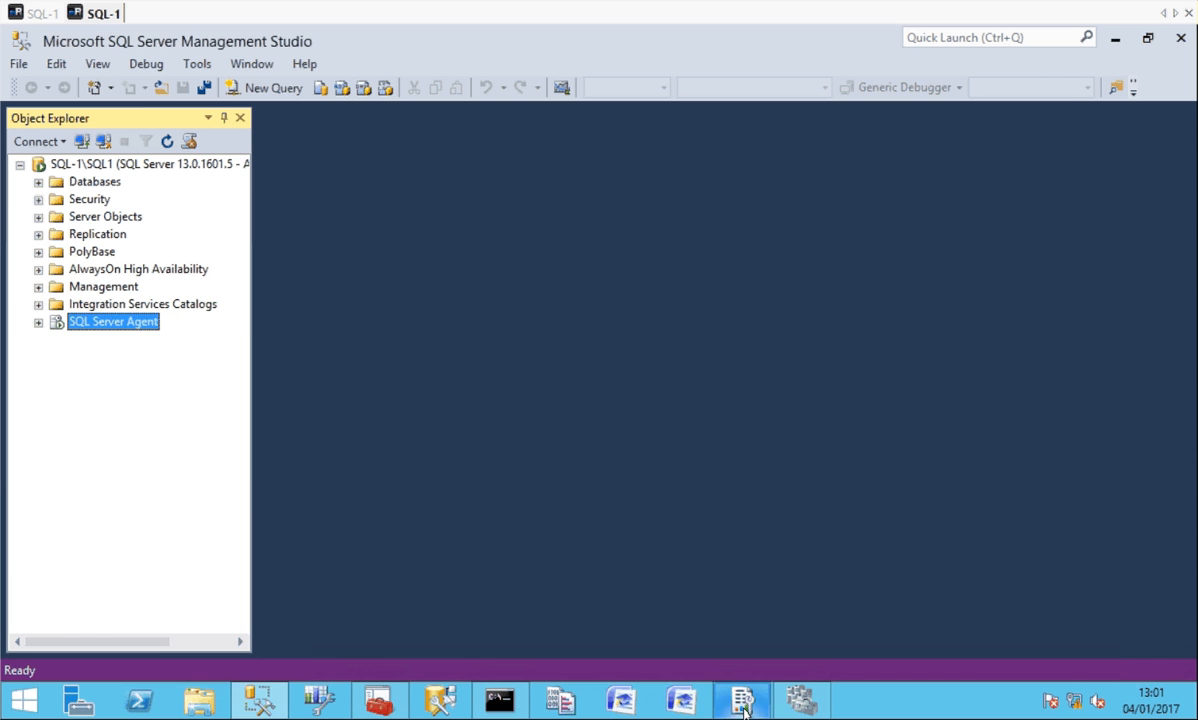
# Connect Reporting Services Configuration Manager to SQL-1\SQL1 and confirm the report server is Started.
pyautogui.click(740, 700)
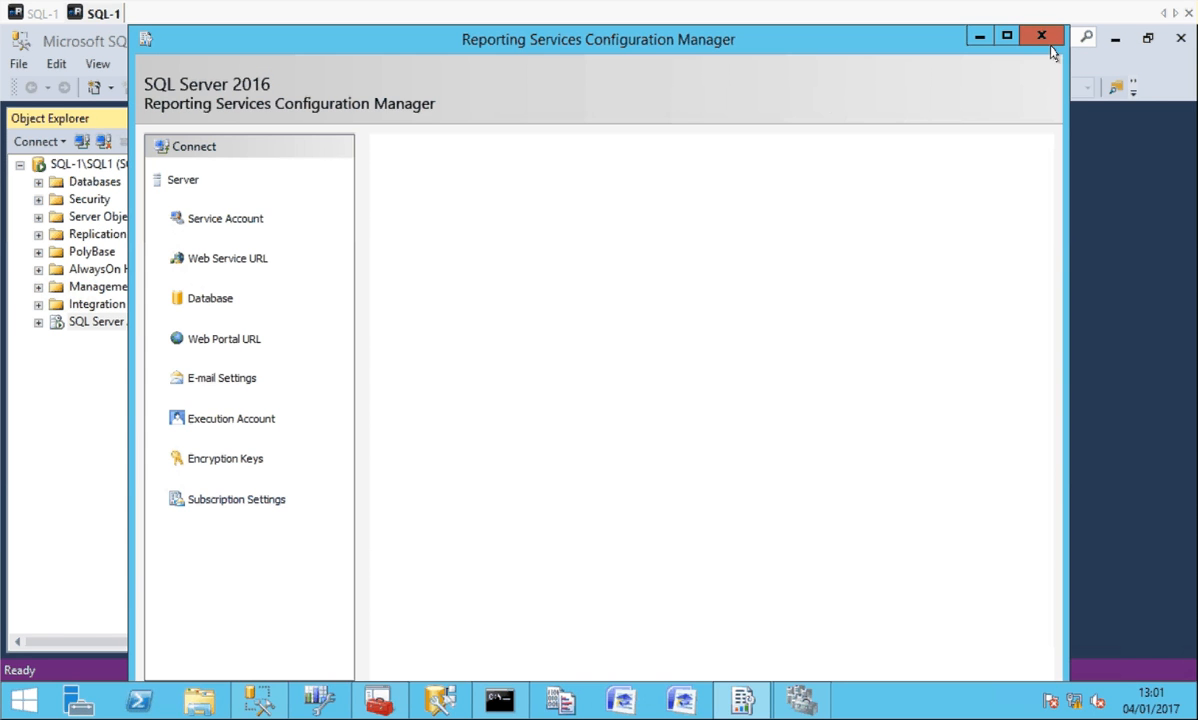
pyautogui.click(1042, 36)
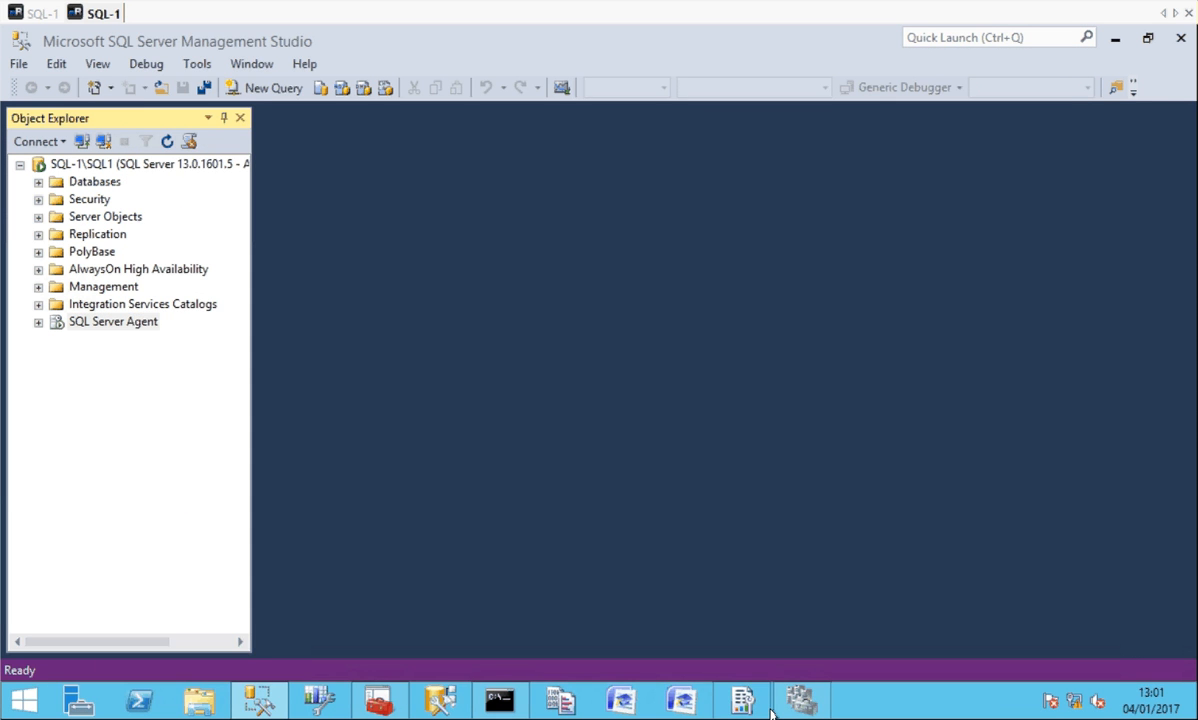
pyautogui.click(740, 700)
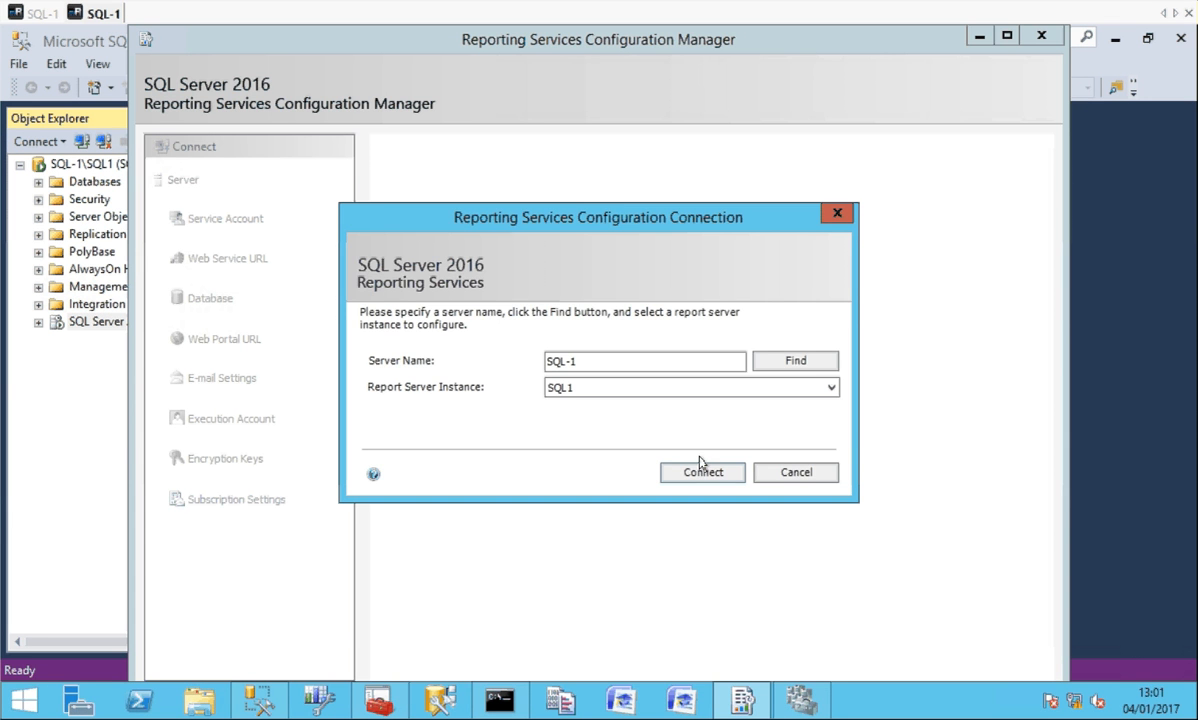
pyautogui.click(700, 472)
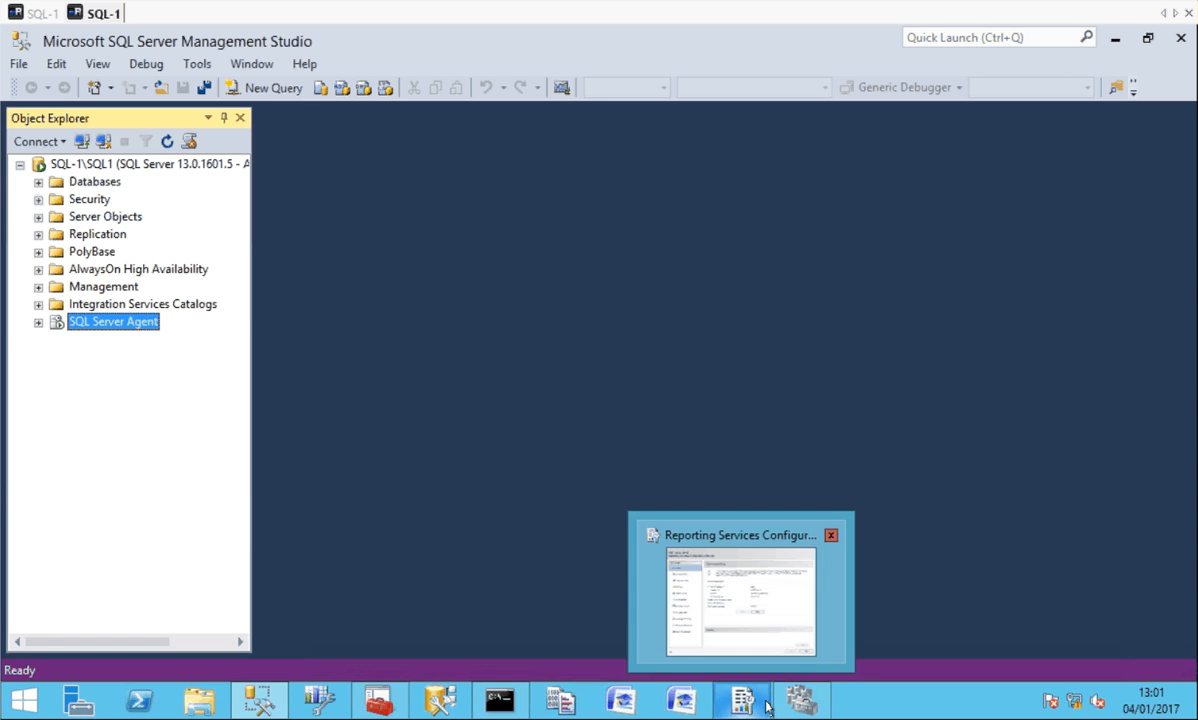
pyautogui.click(740, 700)
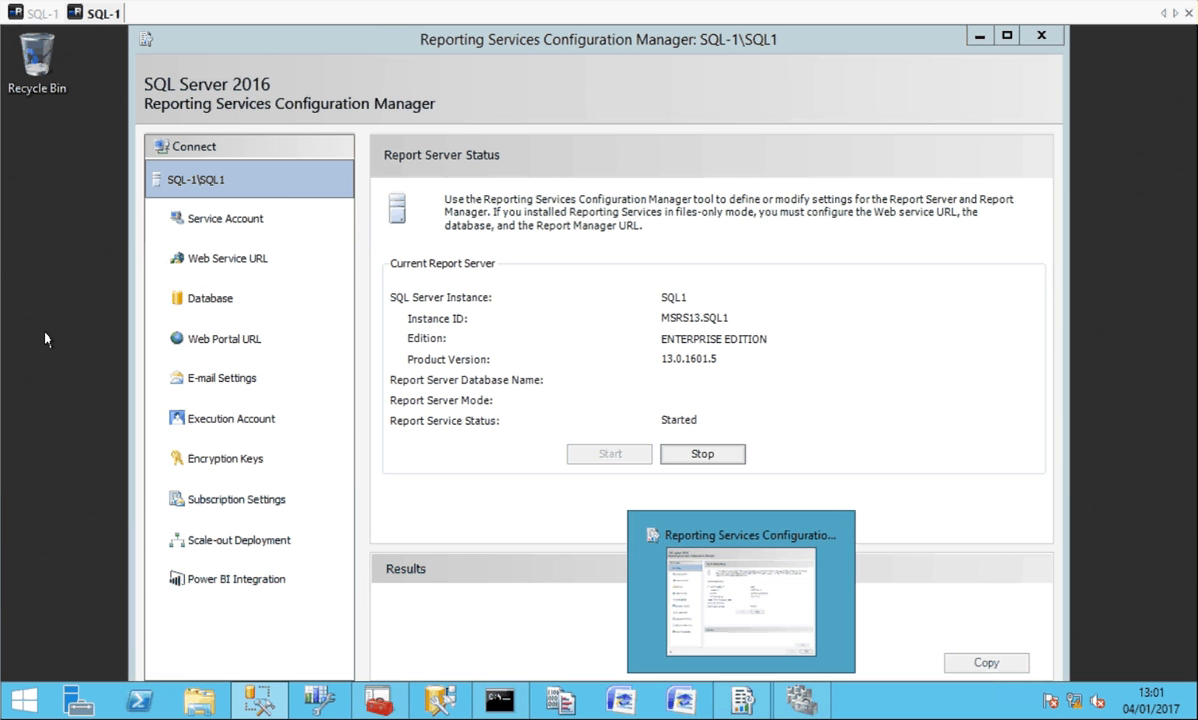